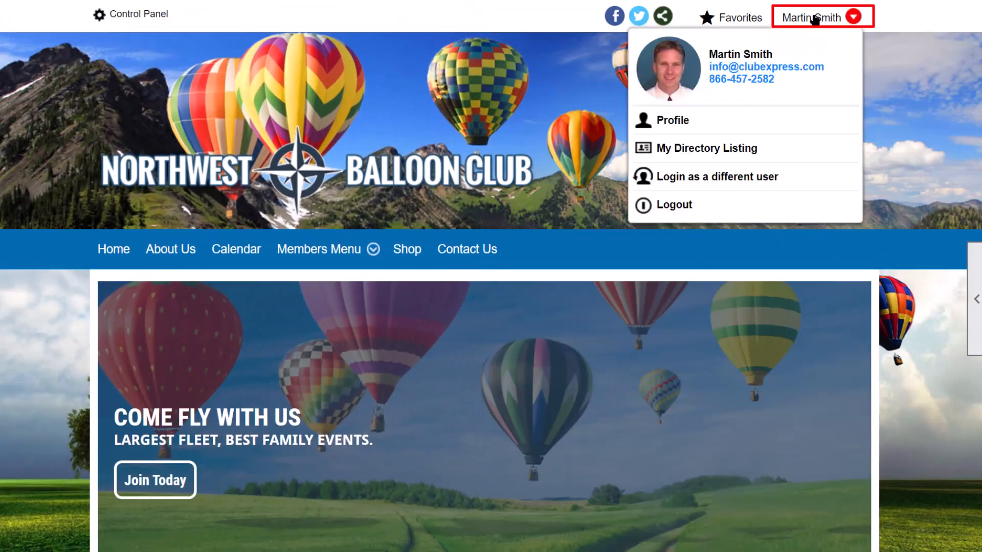
mouse_move(677, 123)
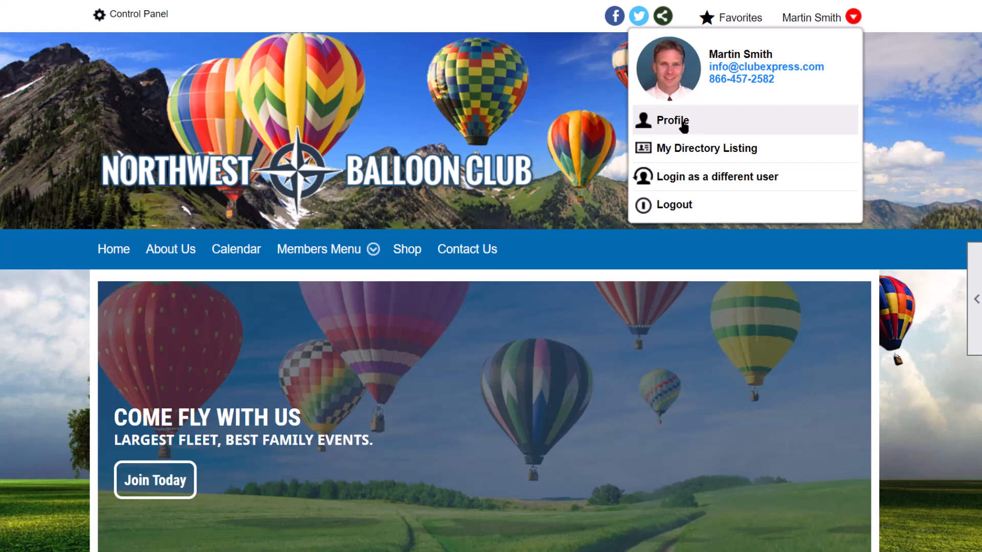
left_click(673, 121)
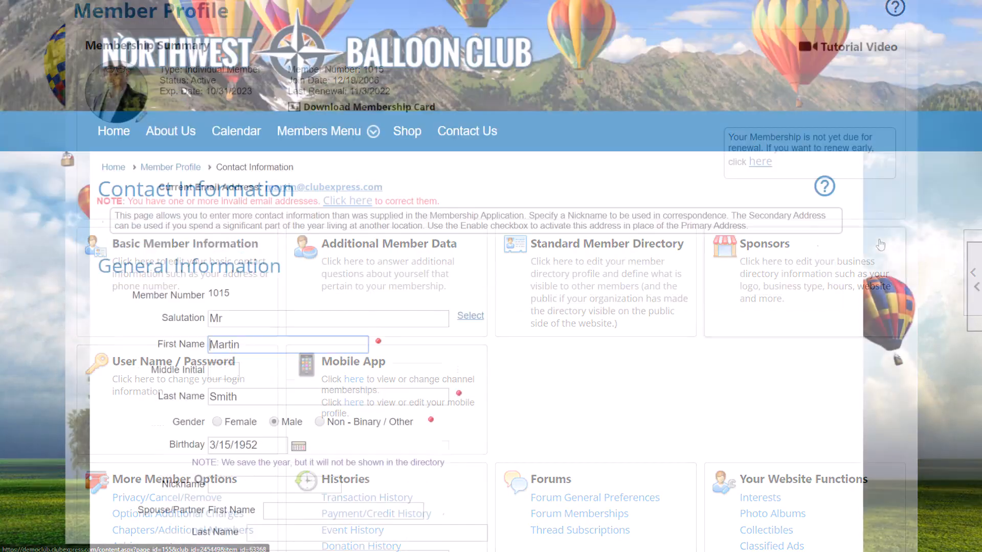
scroll("down", 3)
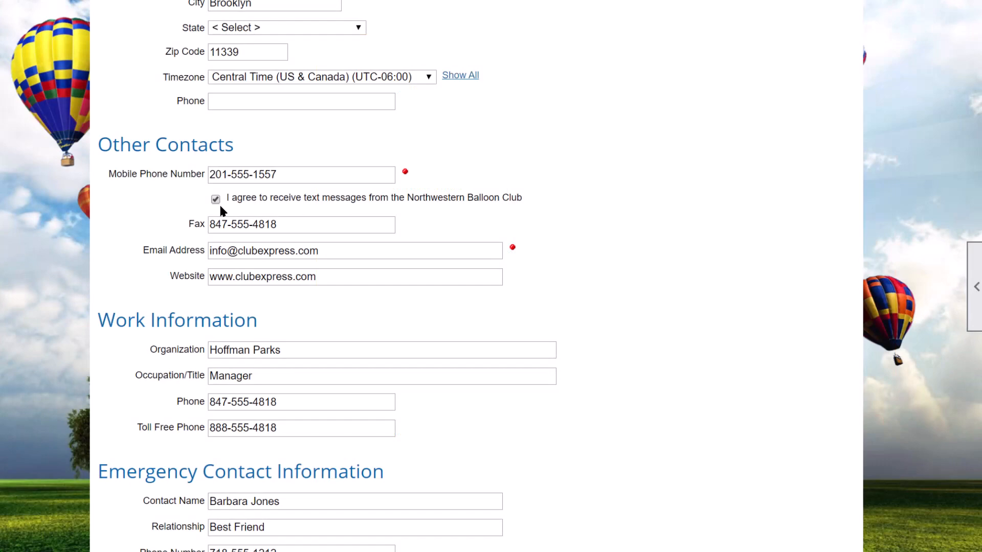
scroll("down", 3)
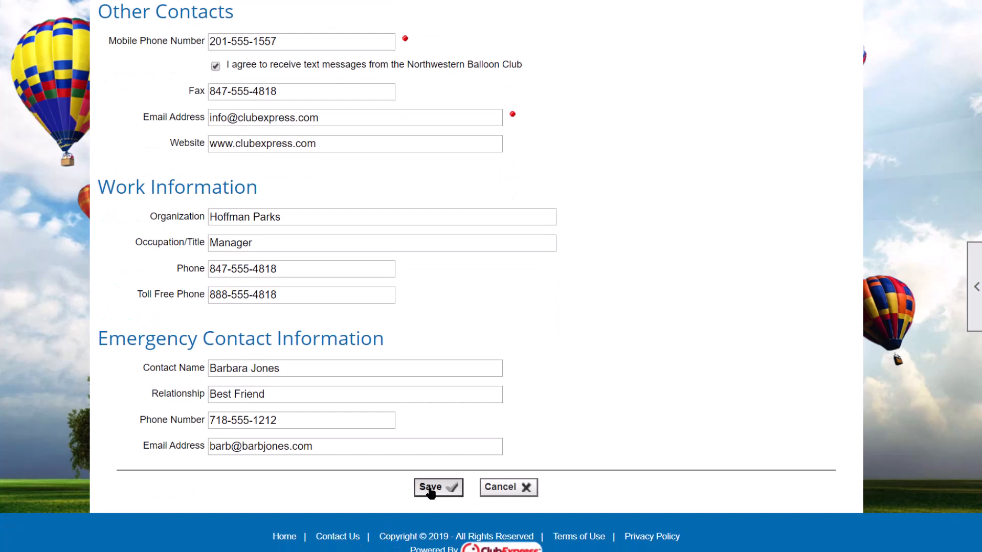
left_click(437, 487)
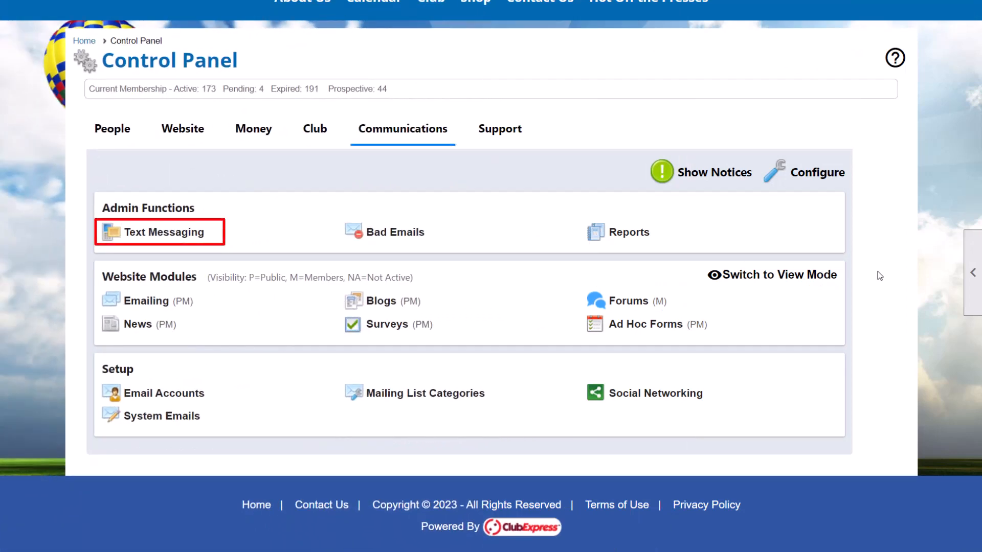
Check 'Enable text messaging' in the Text Messaging options and save
left_click(164, 232)
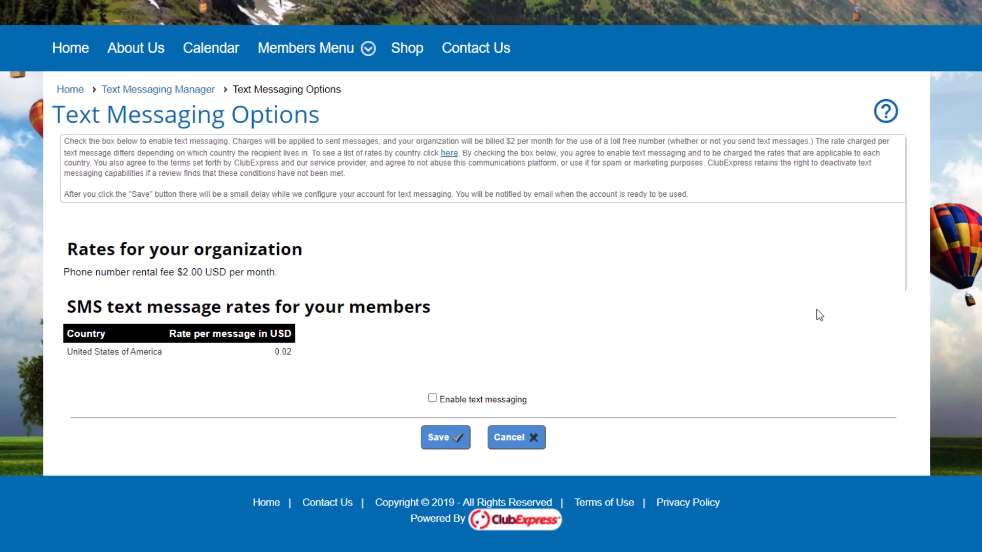
left_click(445, 438)
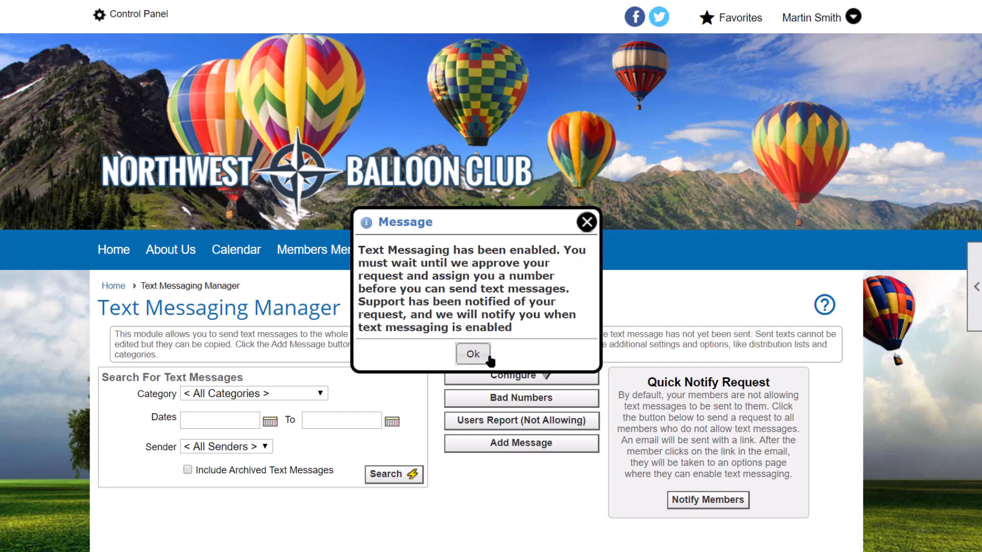
Dismiss the enablement notice and review the Notify Members and Add Message options
left_click(472, 354)
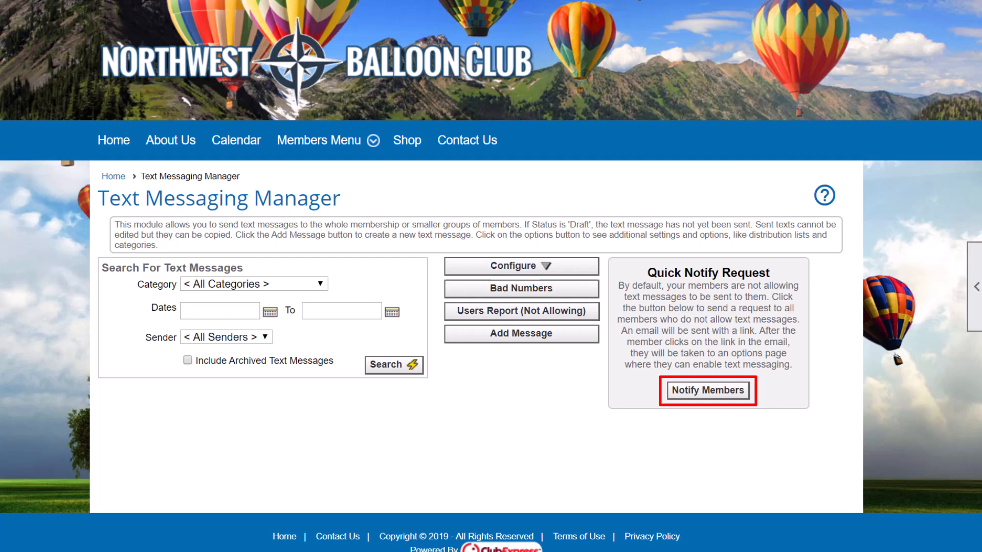
left_click(708, 390)
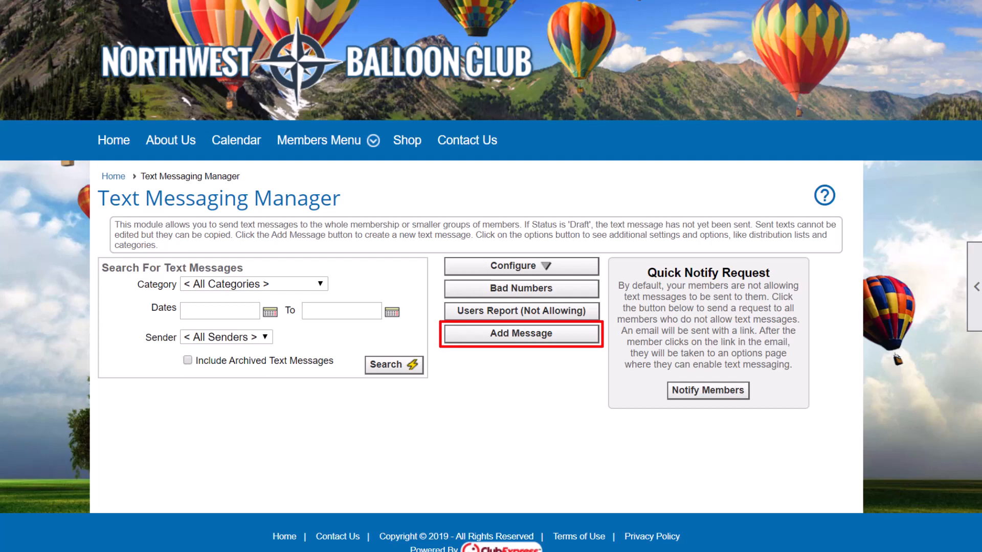
Start a new text message and view its saved distribution lists
left_click(521, 333)
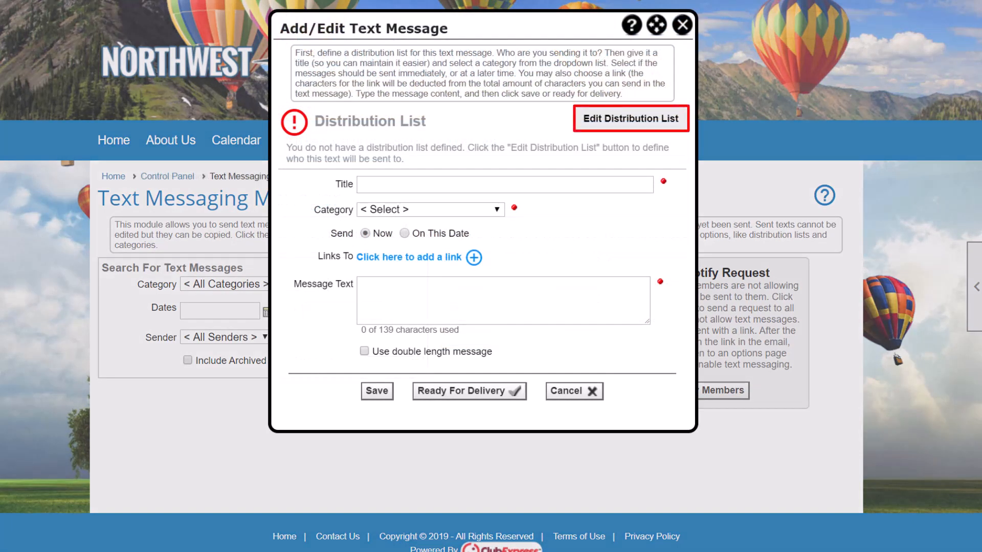
left_click(631, 119)
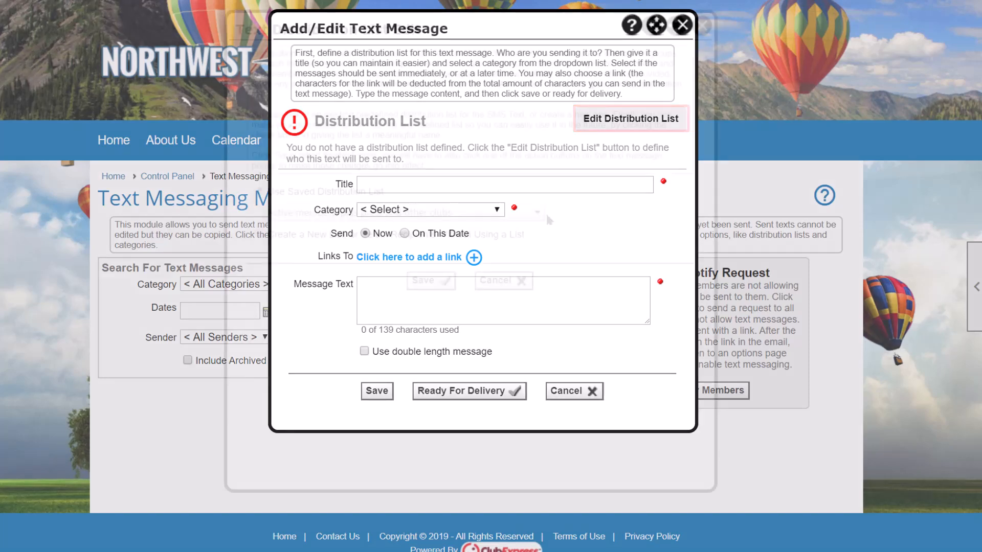
left_click(631, 119)
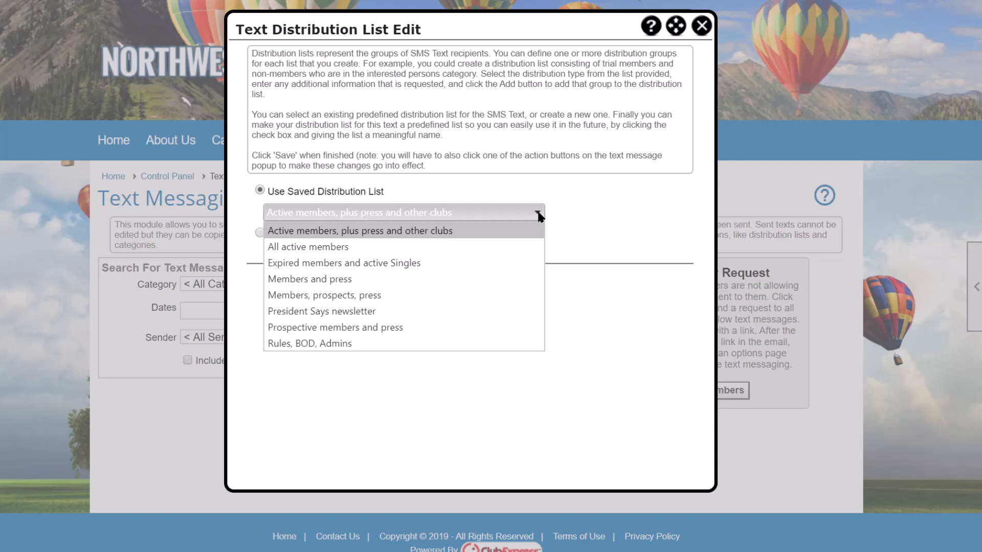
Close the saved-list dropdown and choose 'Create a New List, or Select Recipients Without Using a List'
left_click(359, 231)
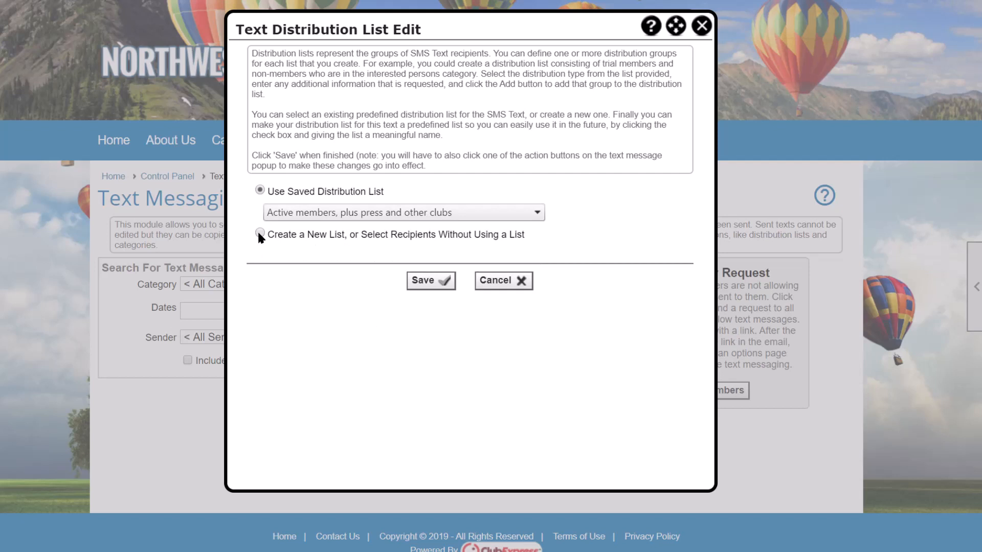
left_click(259, 234)
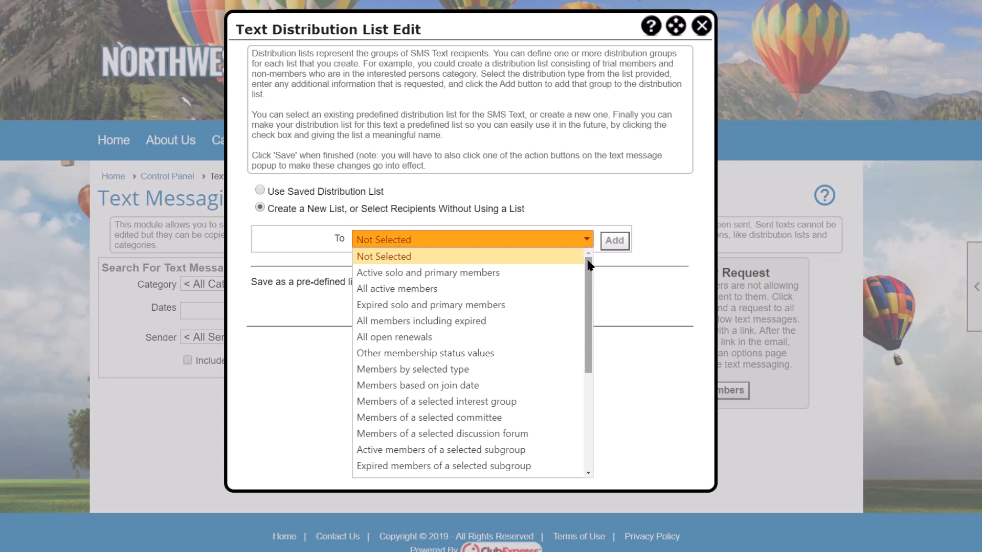
Add the Technology Team committee as message recipients
scroll("down", 3)
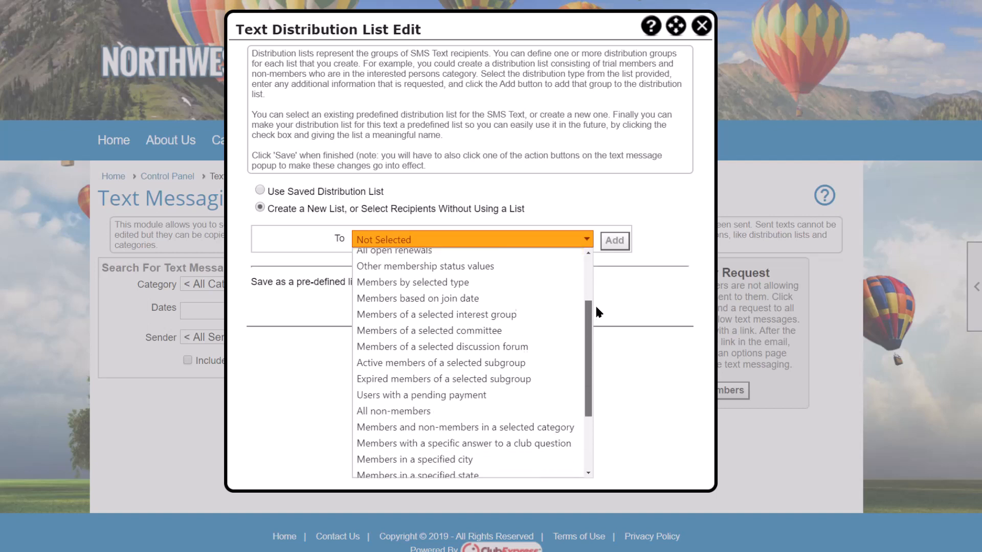
scroll("down", 3)
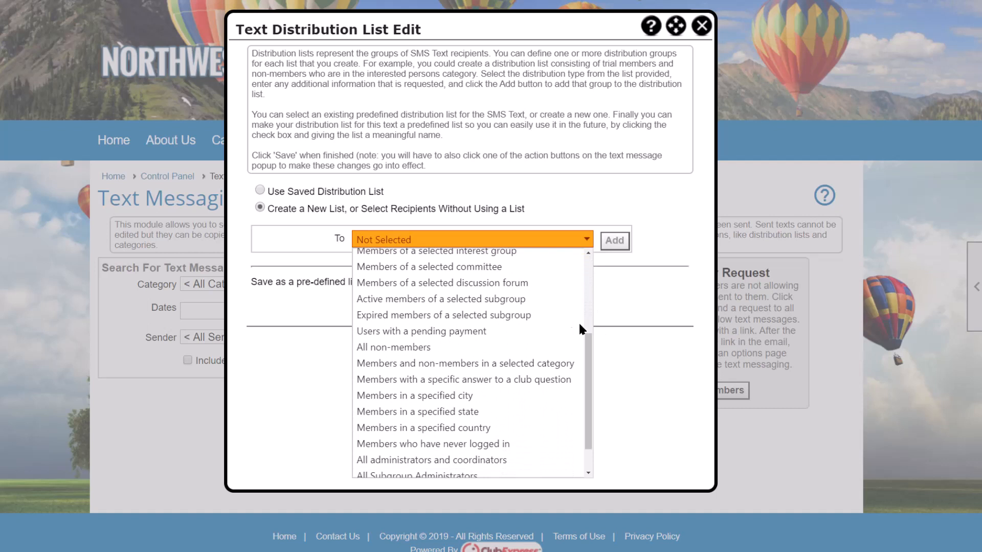
mouse_move(500, 270)
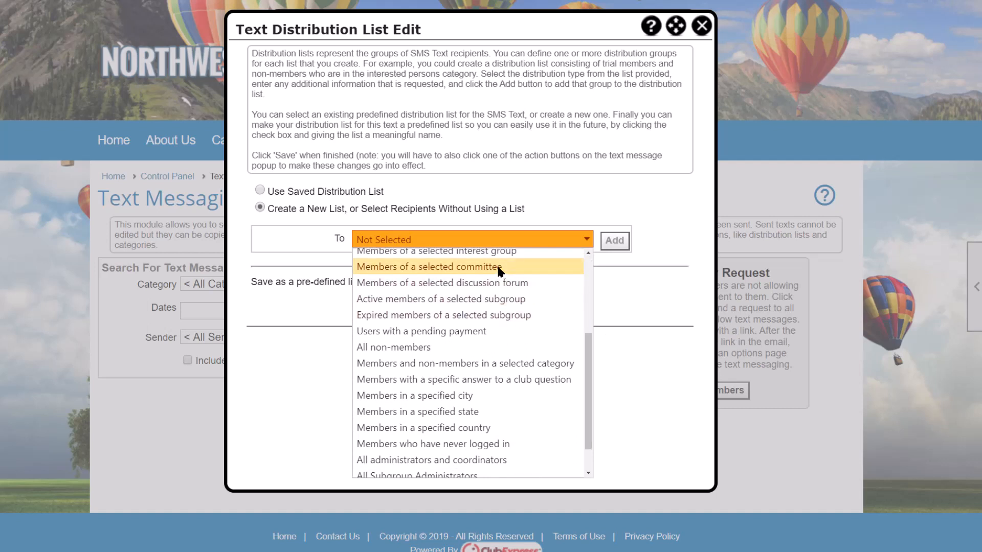
left_click(430, 266)
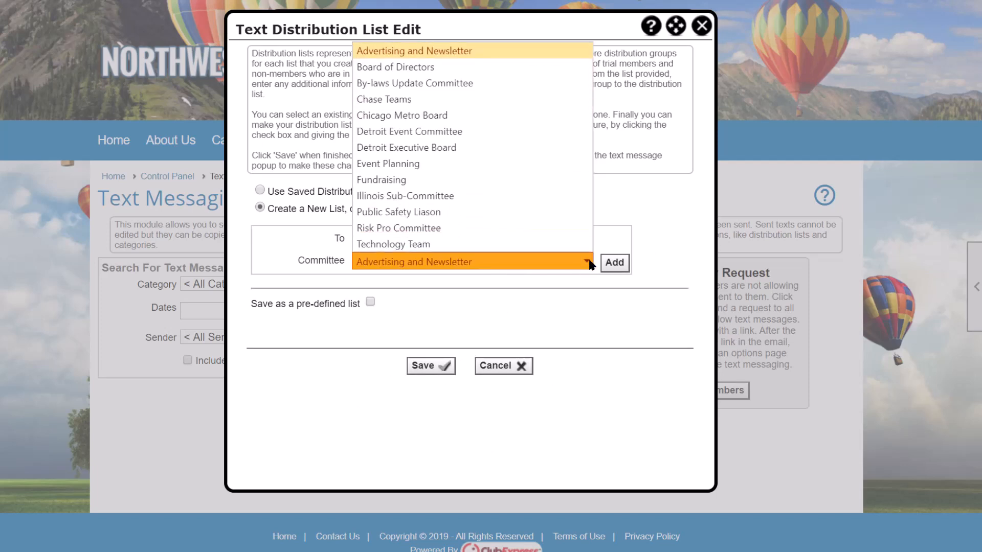
mouse_move(439, 245)
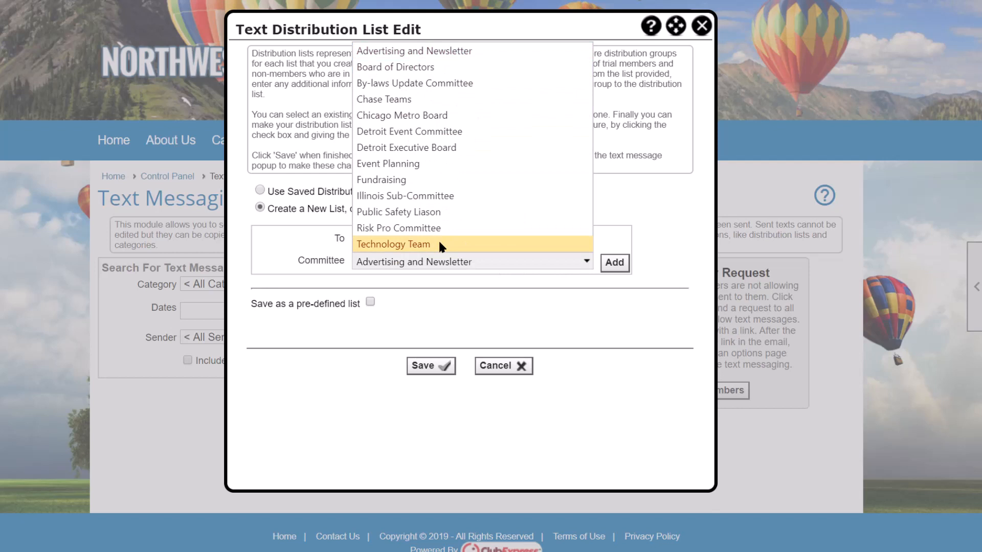
left_click(393, 244)
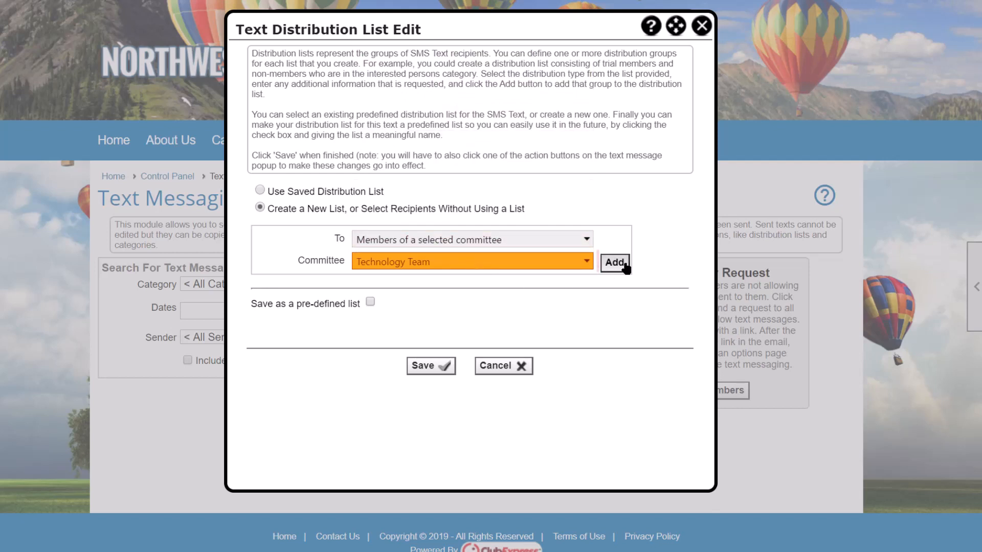
left_click(614, 263)
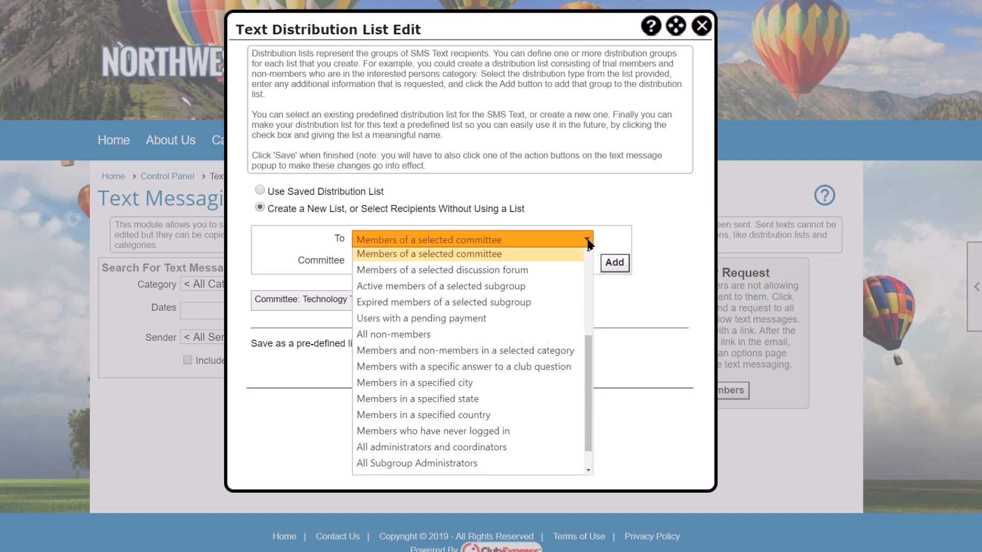
Add the Board of Directors committee and save the list without making it pre-defined
left_click(423, 254)
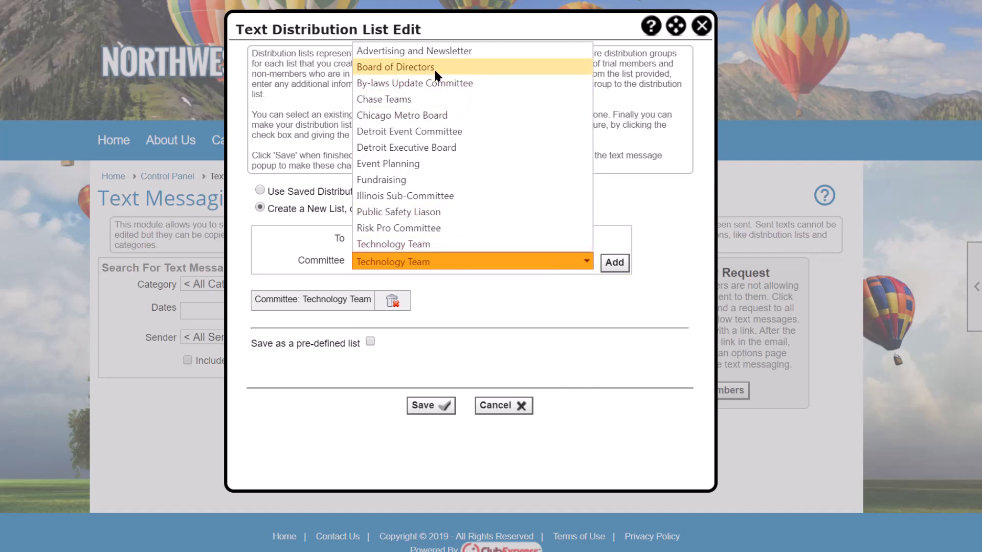
left_click(396, 67)
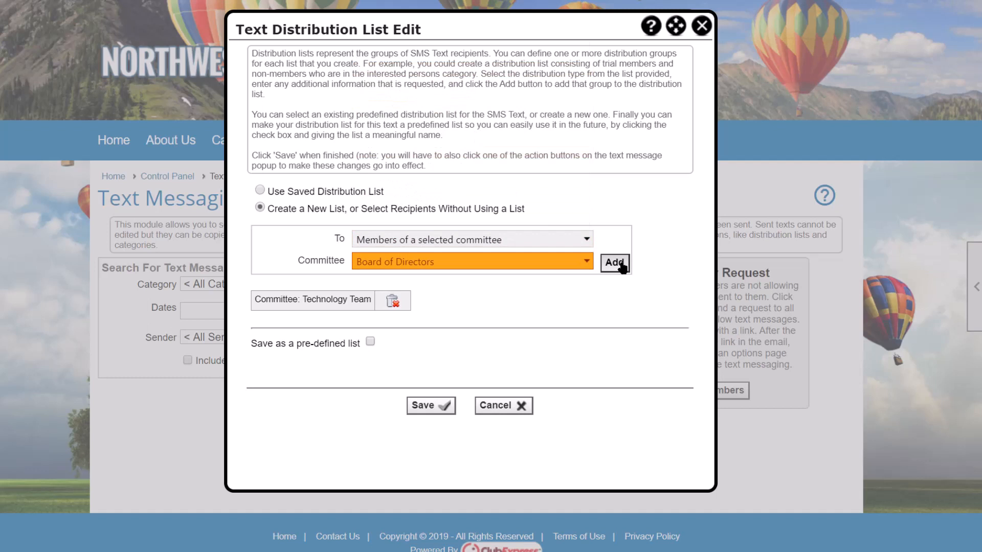
left_click(614, 263)
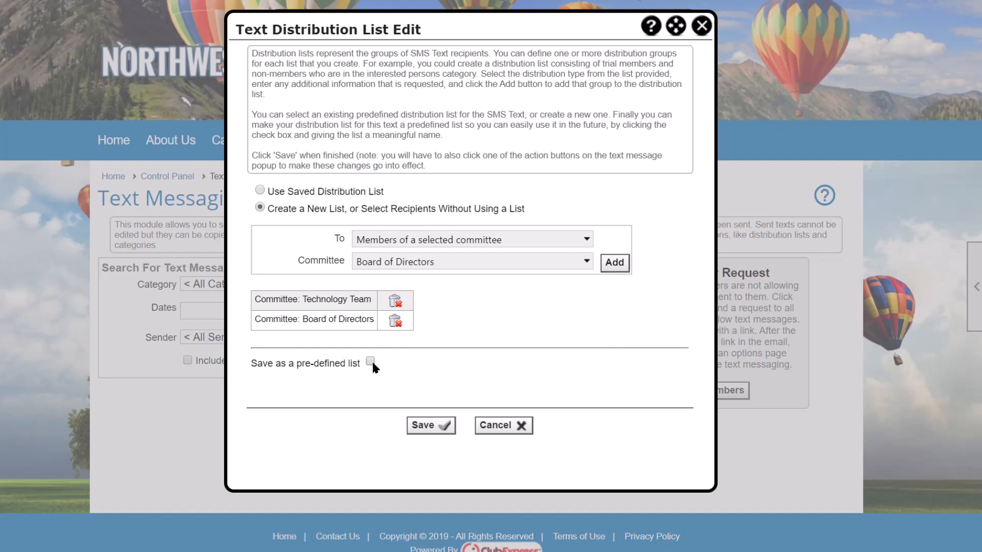
left_click(370, 362)
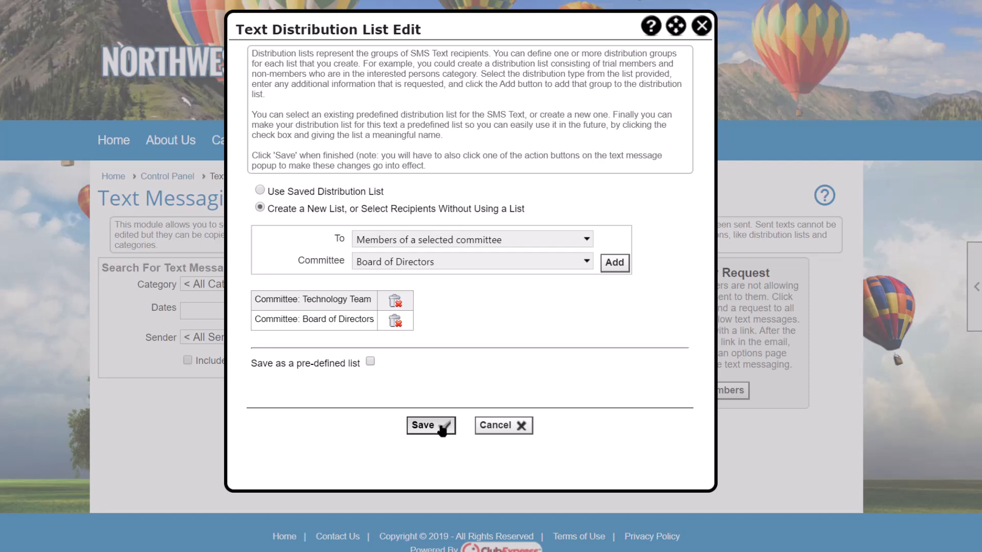
left_click(430, 426)
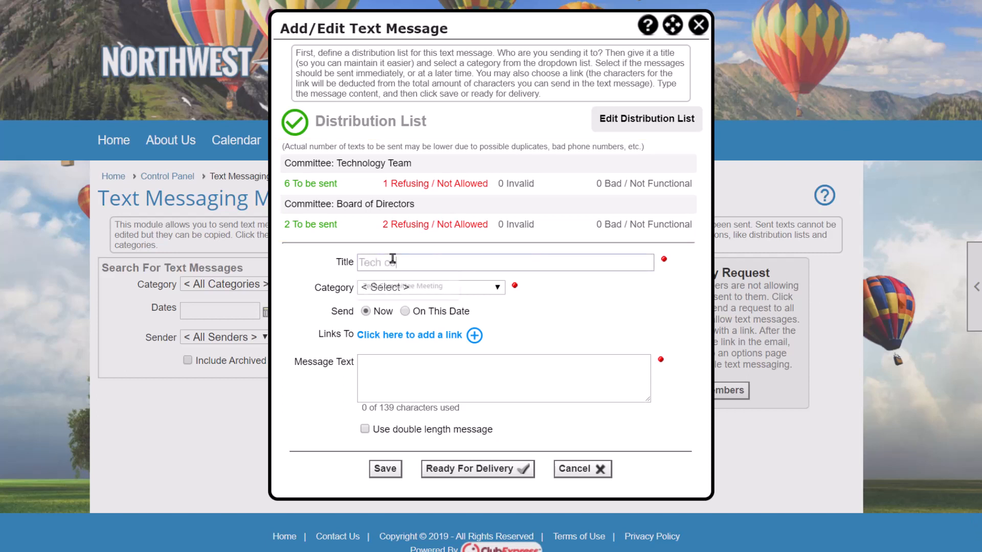
Title the message 'Tech committee storm alert' with category Alert: Weather
type("Tech committee s")
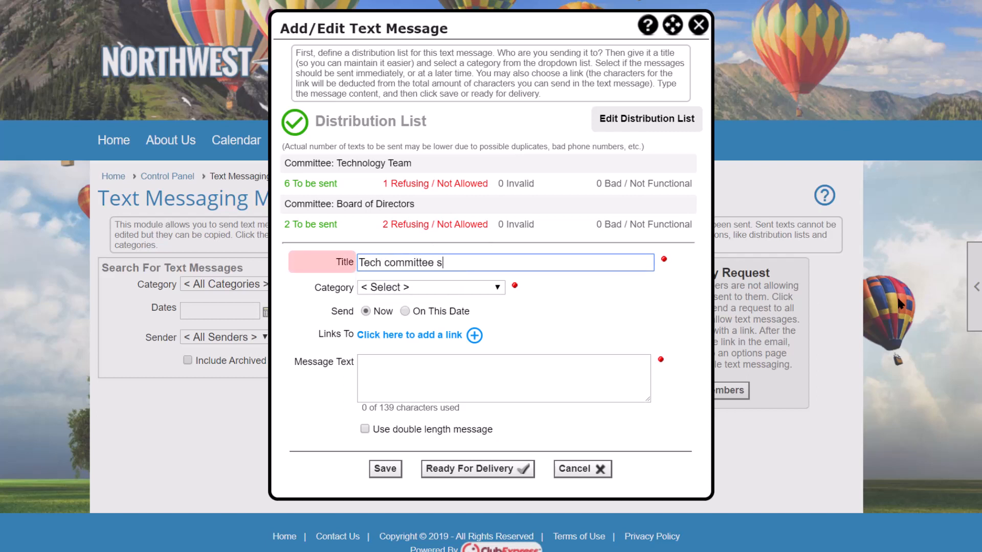
type("torm ale")
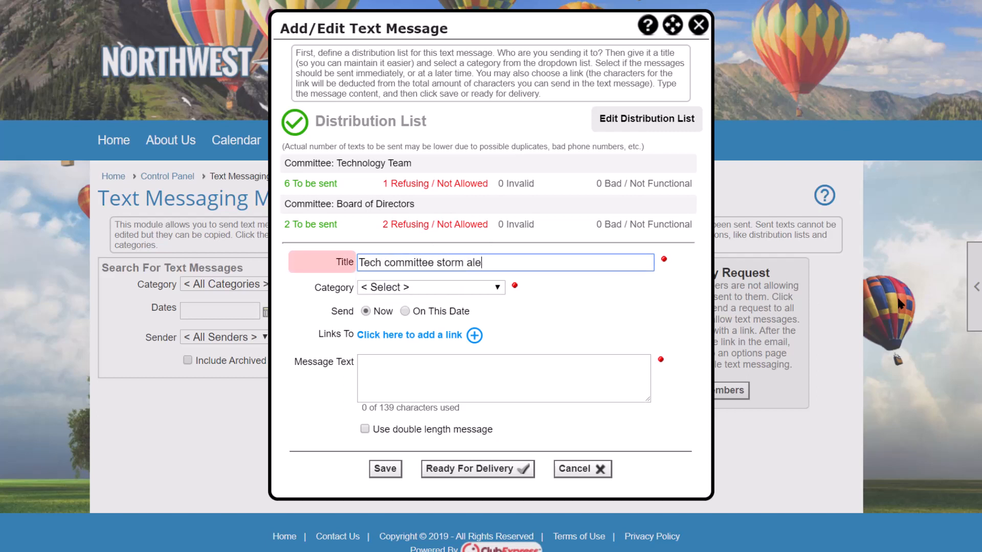
type("rt")
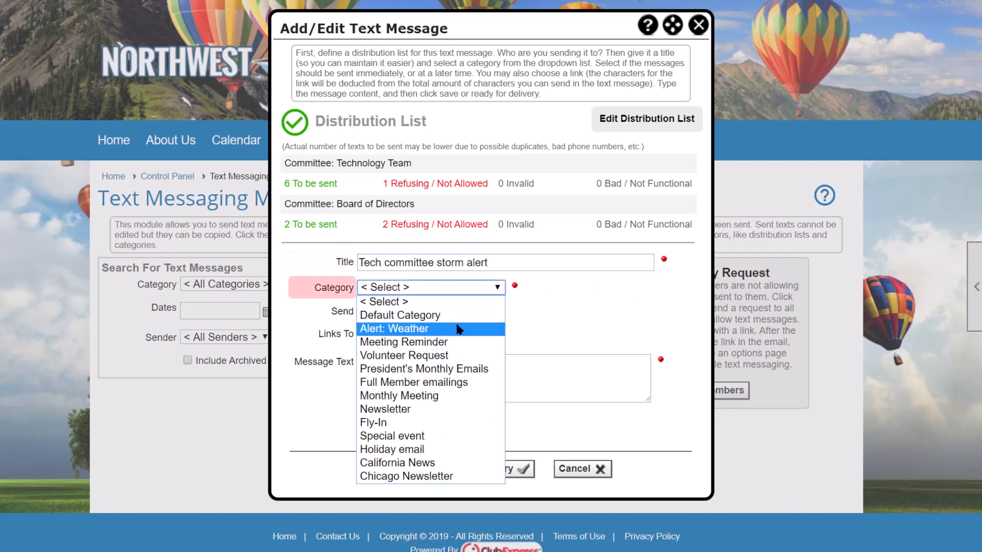
left_click(403, 329)
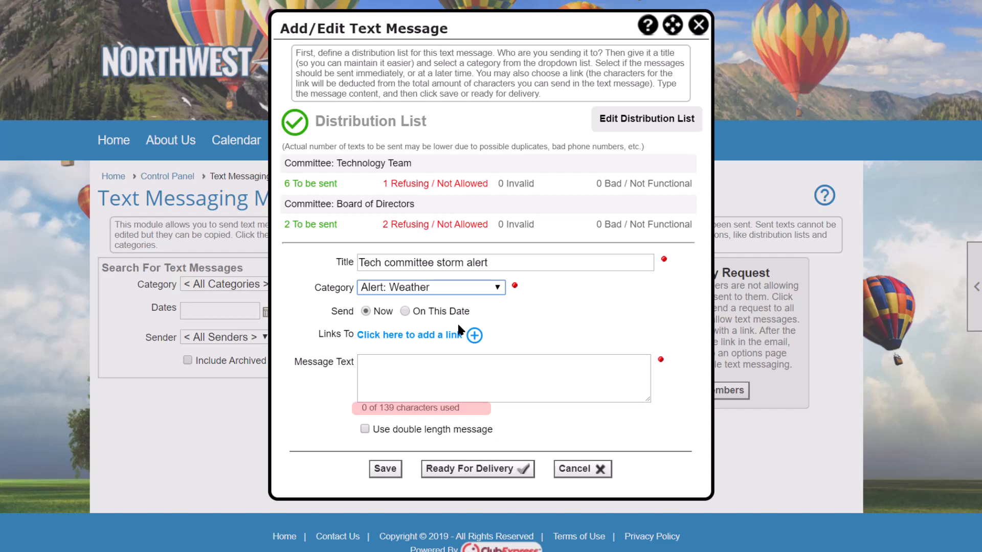
Toggle 'Use double length message' on and off, then begin the message with 'NWBC'
left_click(365, 429)
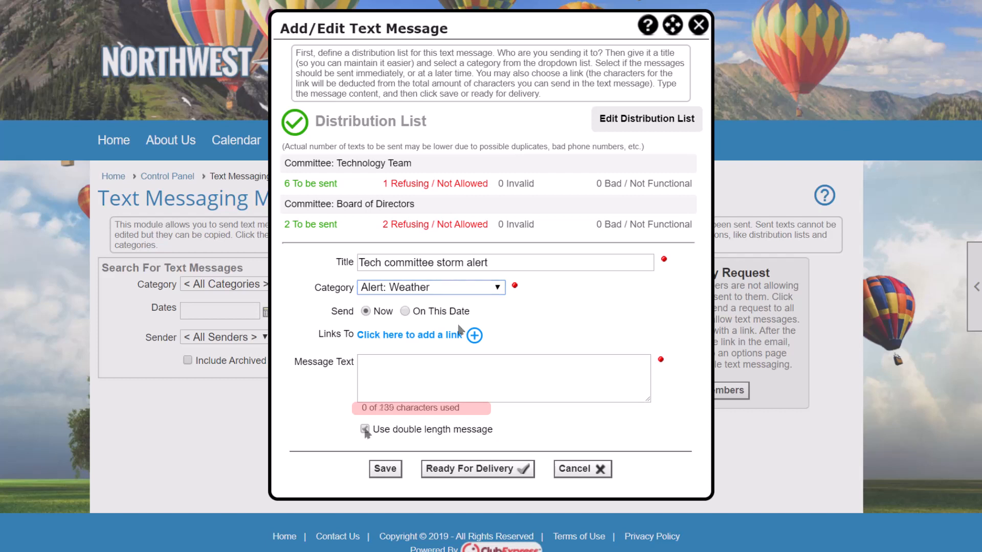
left_click(365, 429)
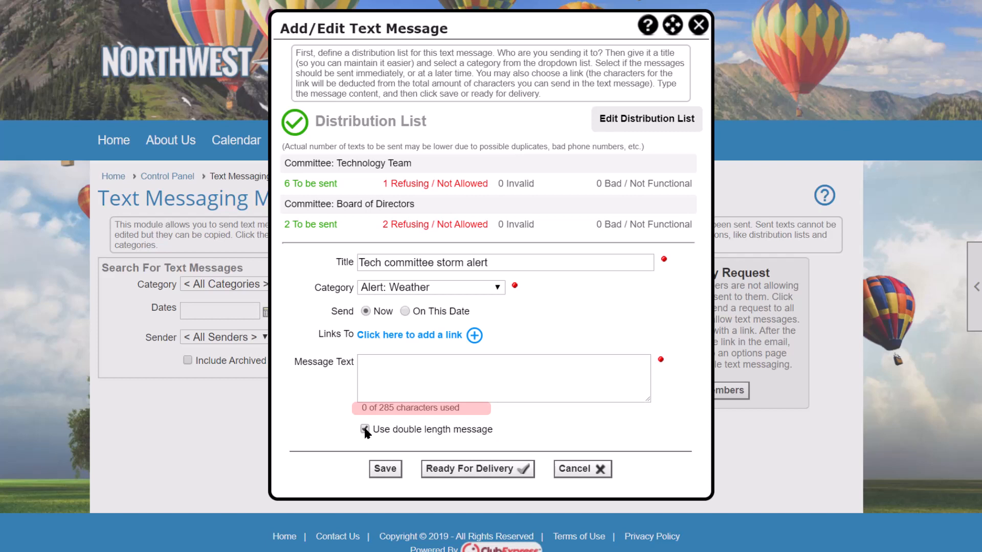
left_click(364, 429)
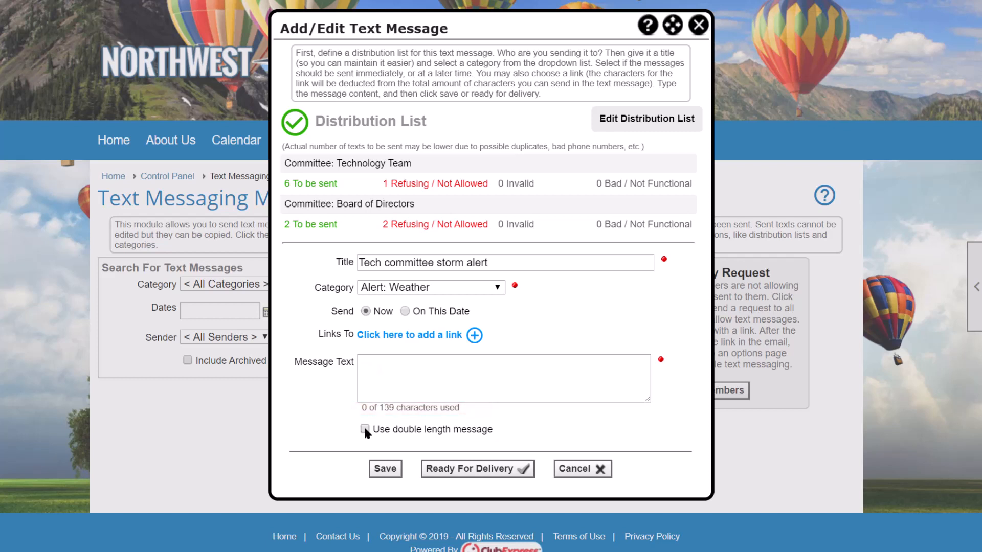
type("NWBC")
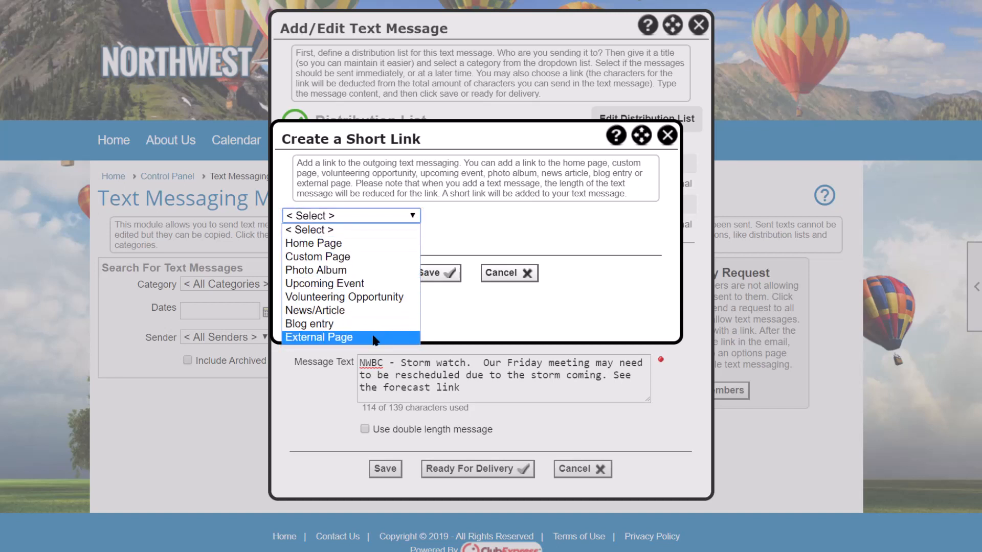
Attach an External Page short link to the forecast URL and save it
left_click(319, 337)
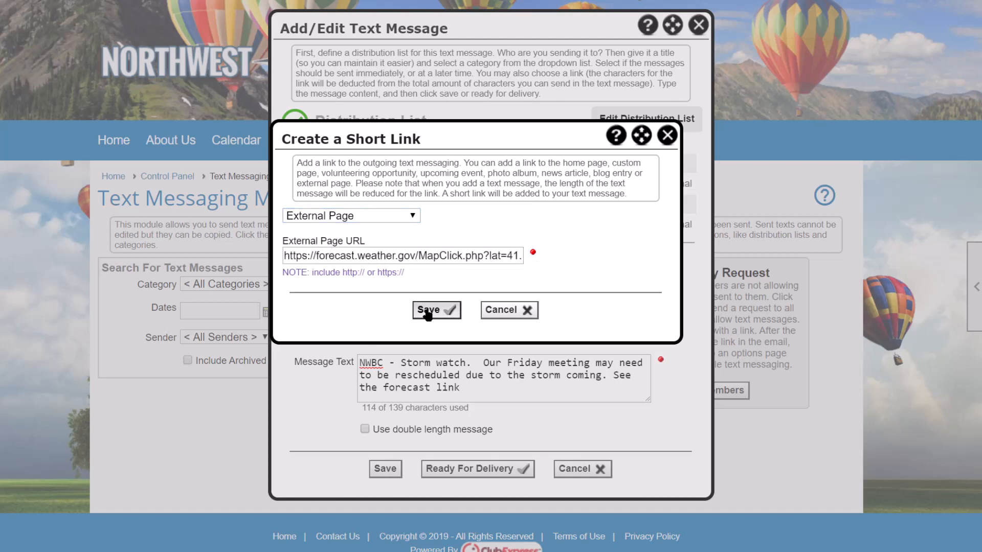
left_click(436, 309)
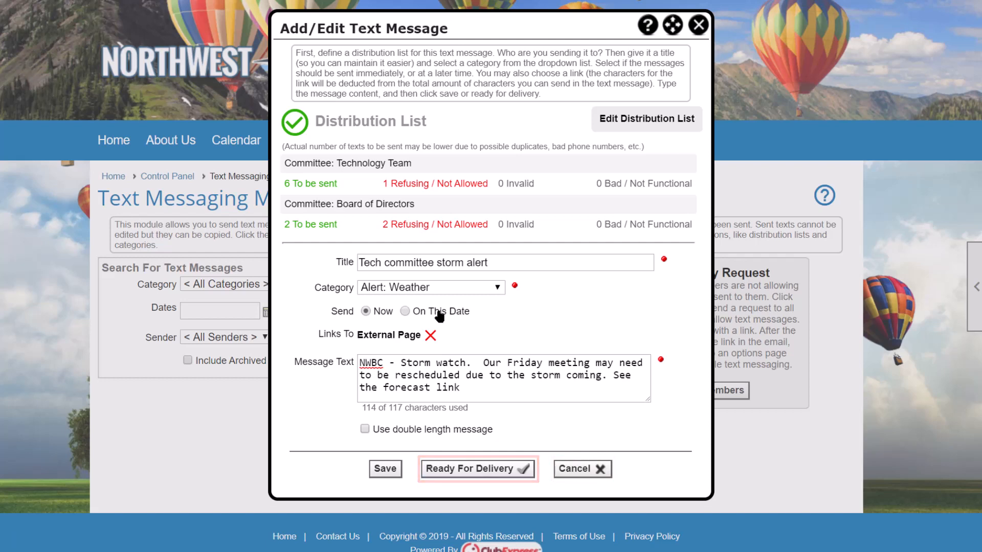
Queue the storm alert for immediate delivery and list the text messages
left_click(477, 469)
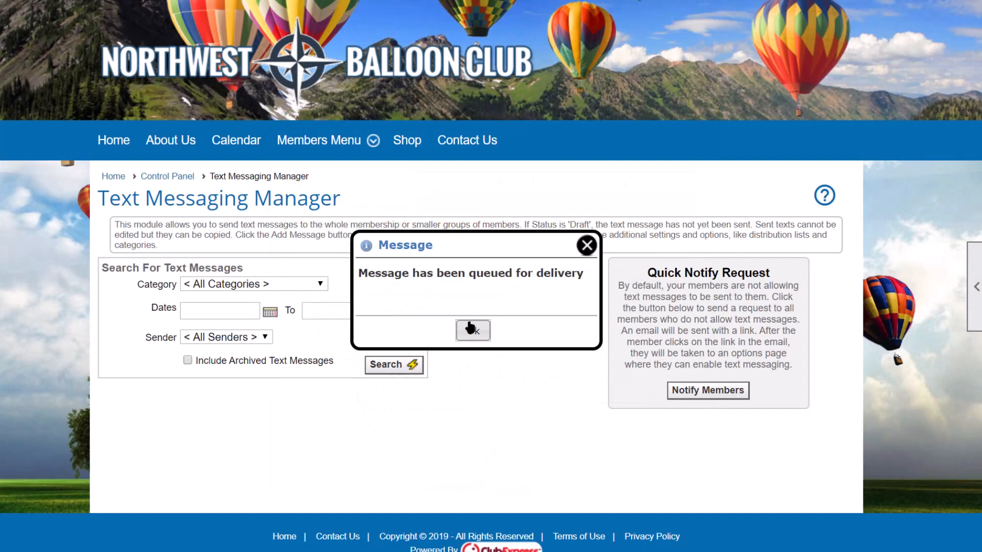
left_click(473, 331)
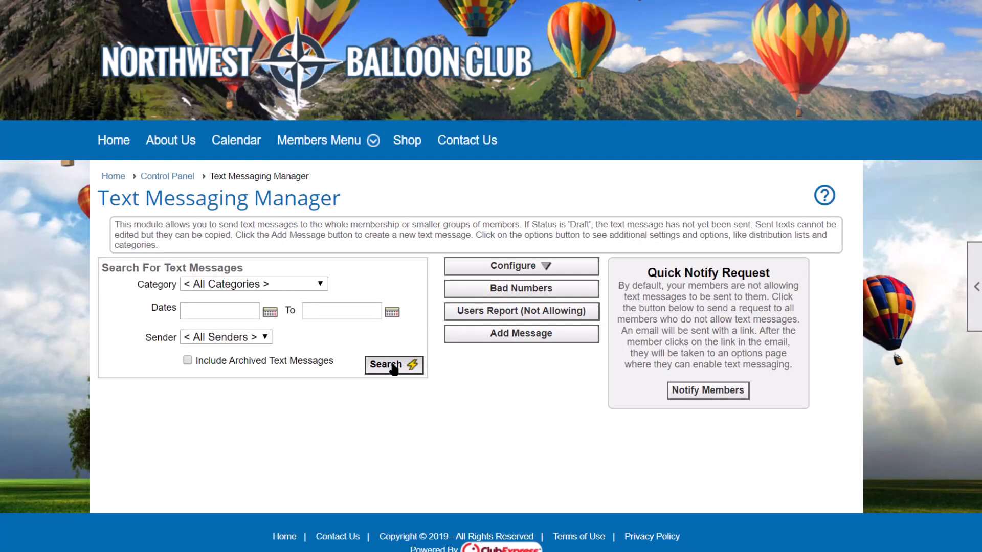
left_click(394, 366)
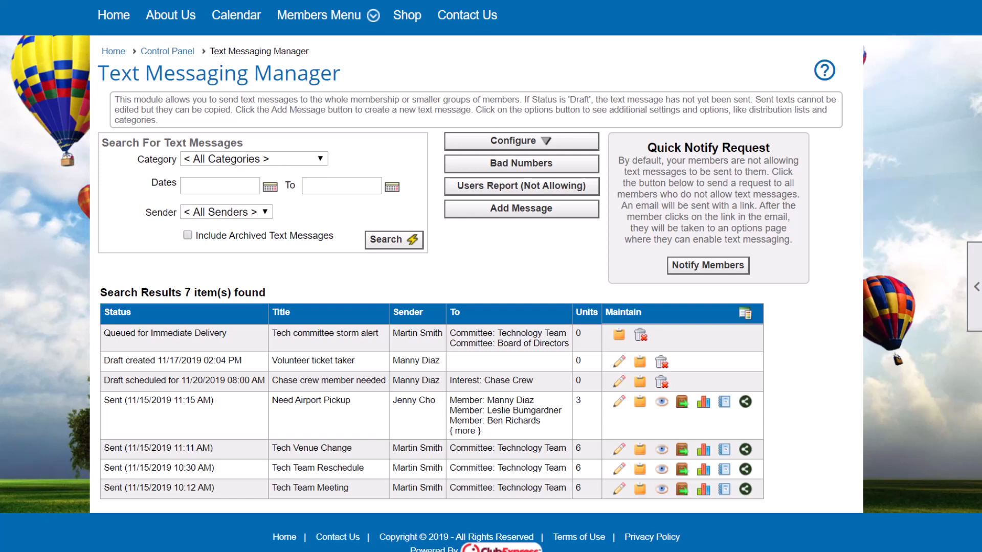
left_click(618, 334)
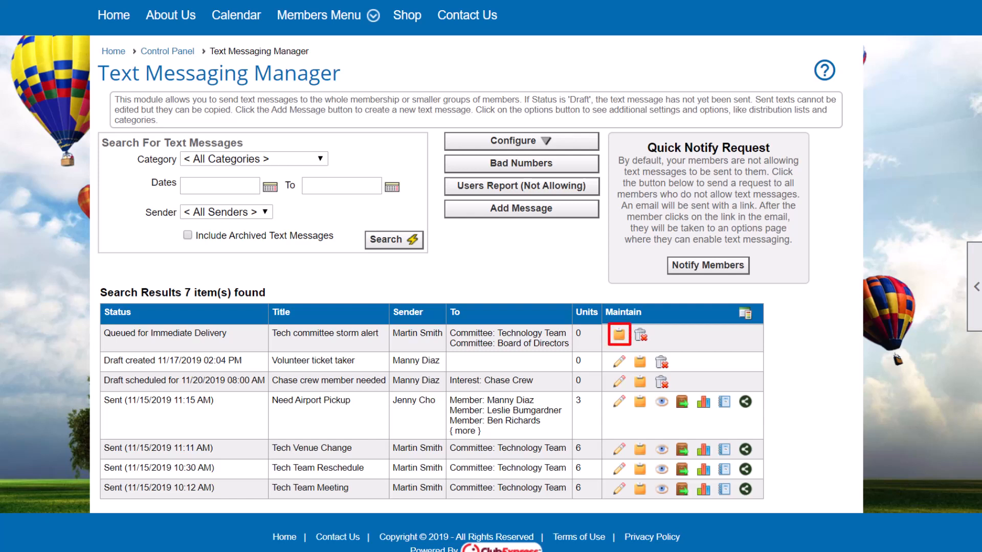
mouse_move(686, 371)
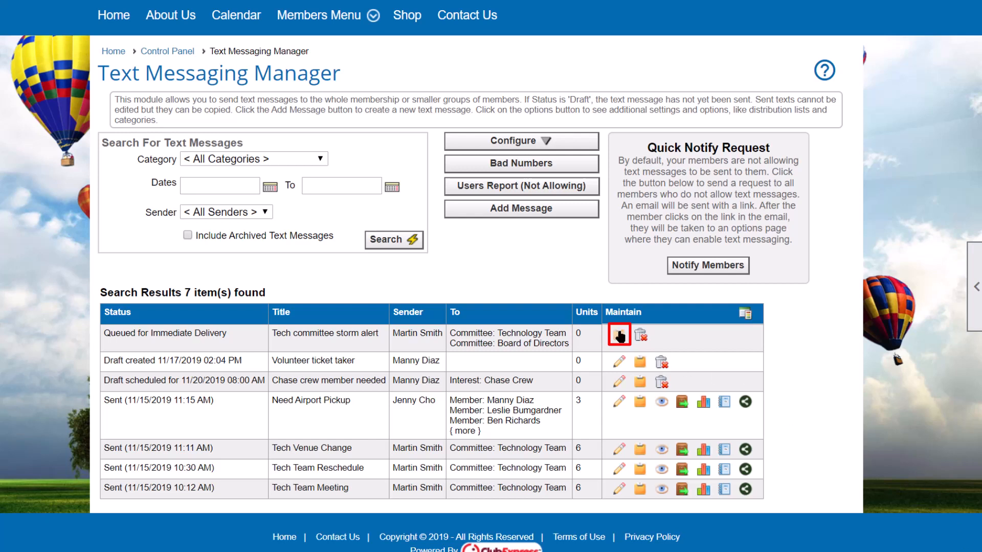
mouse_move(618, 334)
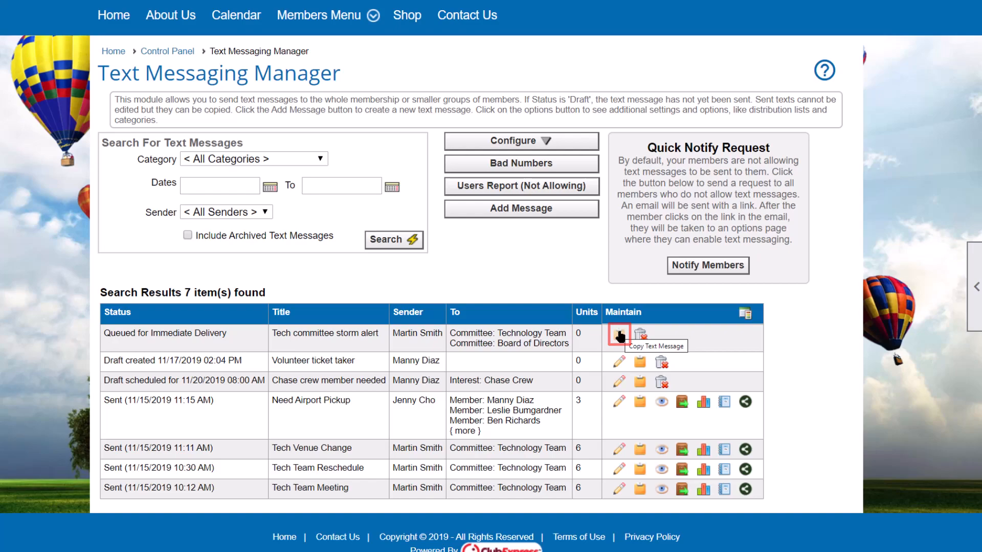
Copy the Tech committee storm alert and open the copy for editing
left_click(618, 334)
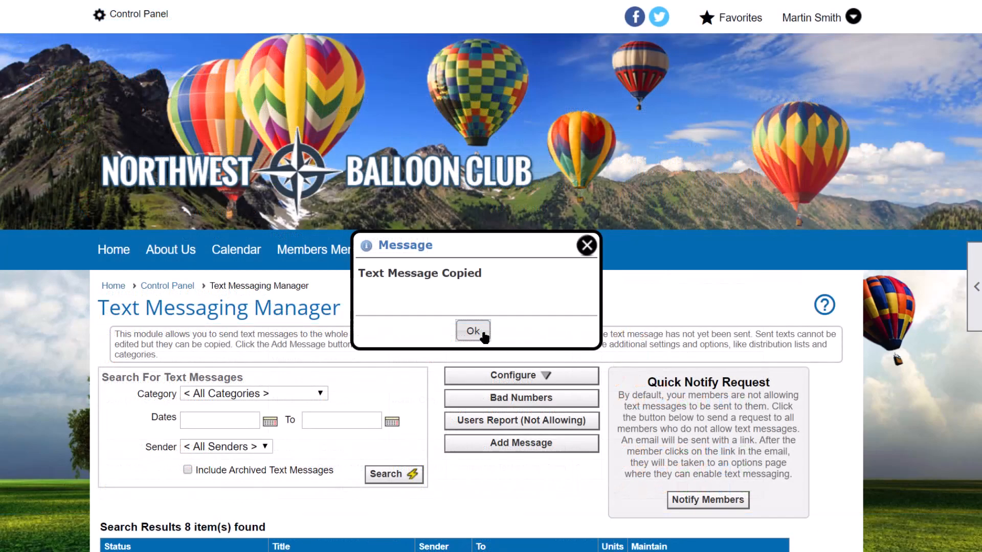
left_click(473, 330)
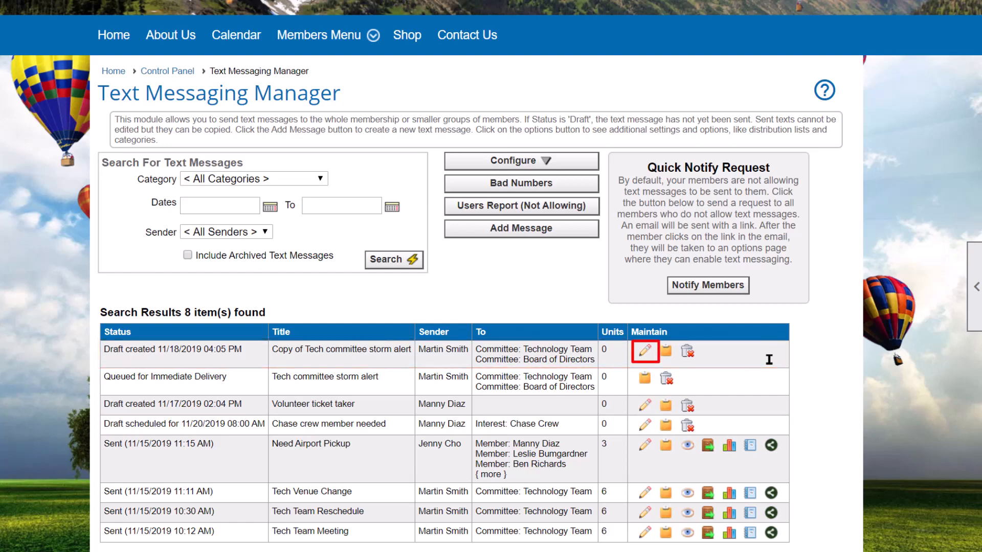
left_click(644, 351)
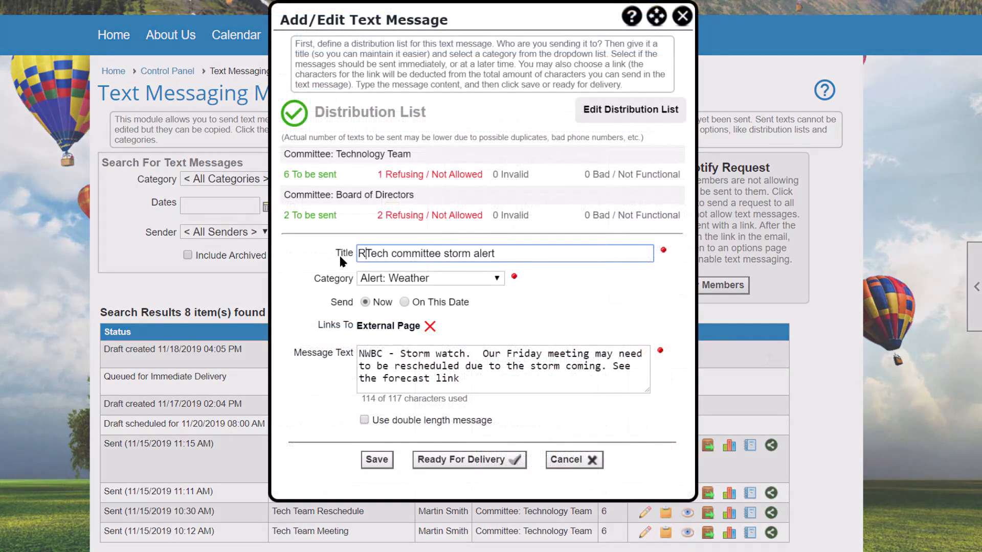
Schedule the copy for 11/21/2019 at 9:00 AM and mark it ready for delivery
left_click(403, 302)
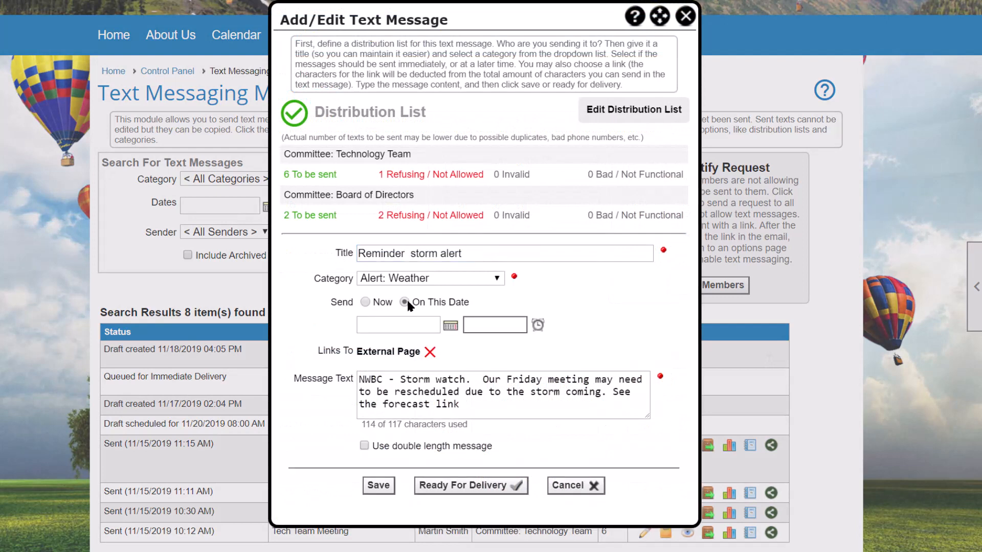
left_click(397, 325)
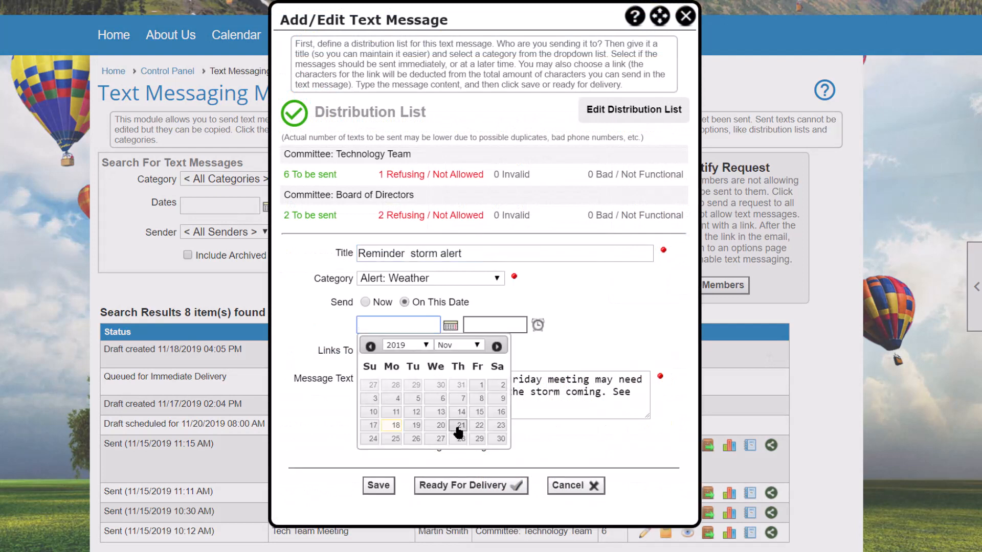
left_click(462, 425)
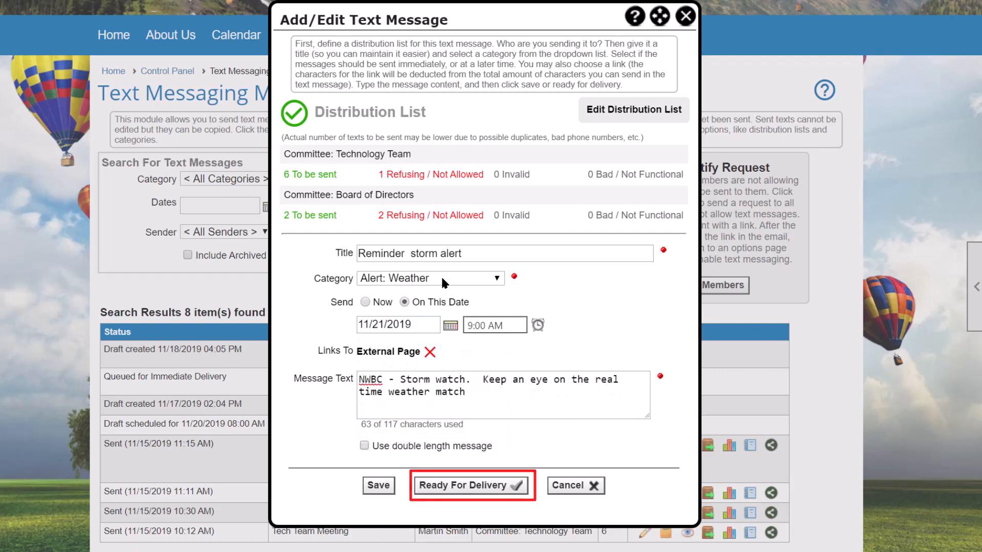
left_click(472, 486)
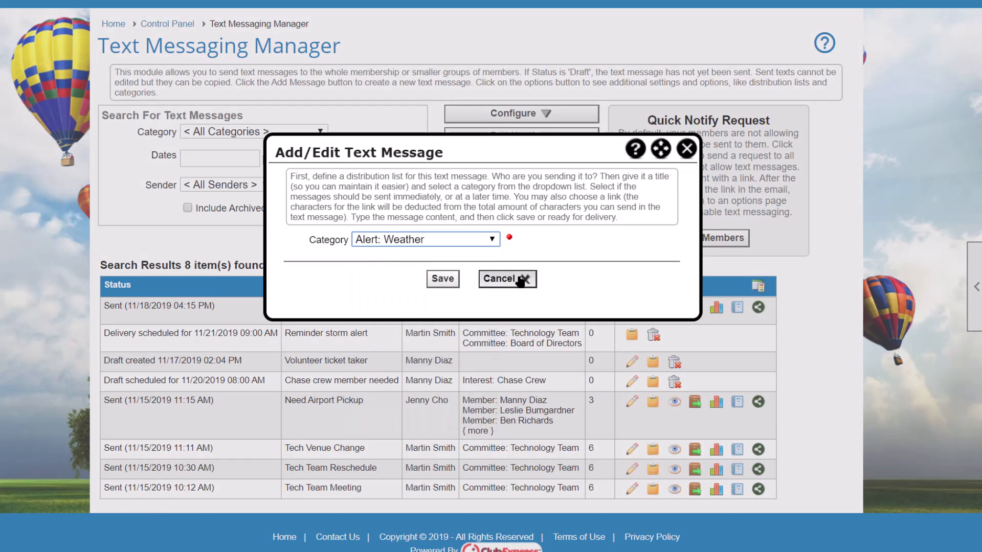
Start archiving the sent Tech committee storm alert from the message list
left_click(695, 308)
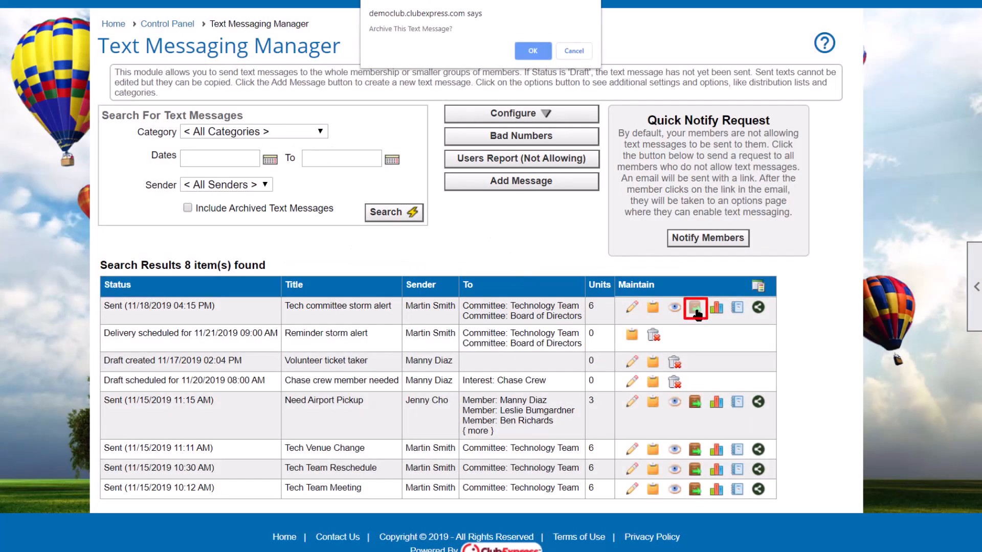
Confirm archiving the storm alert and rerun the search with Include Archived Text Messages ticked
left_click(532, 50)
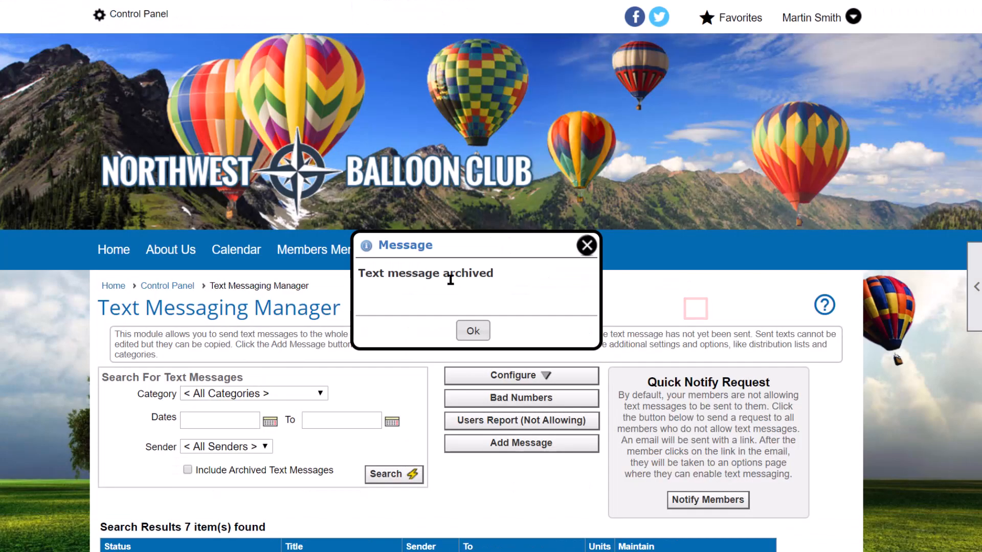
left_click(473, 330)
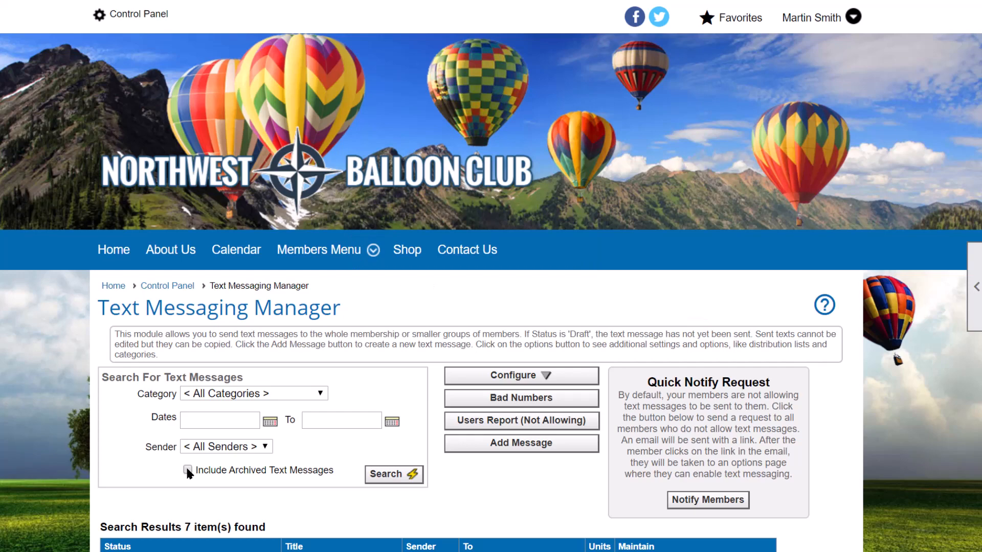
left_click(187, 470)
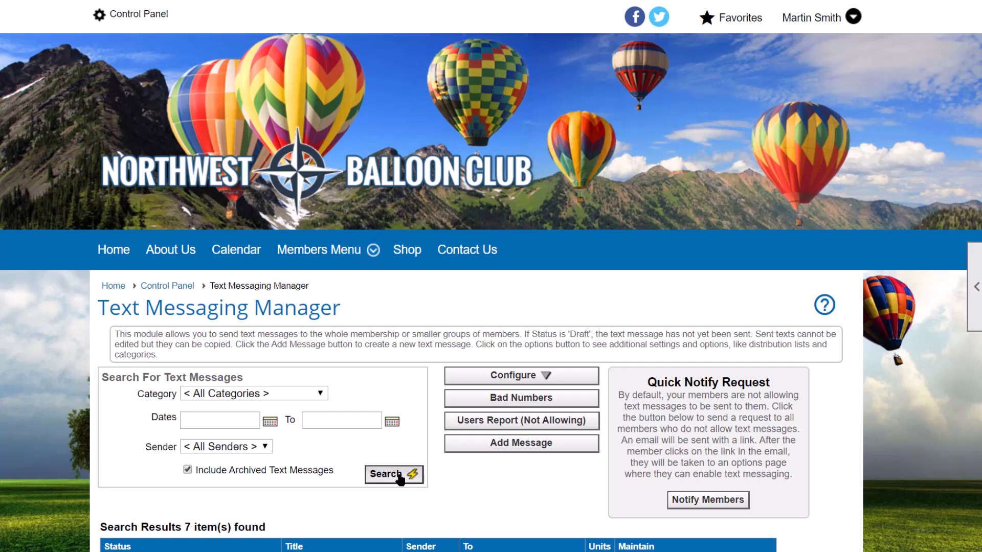
left_click(394, 475)
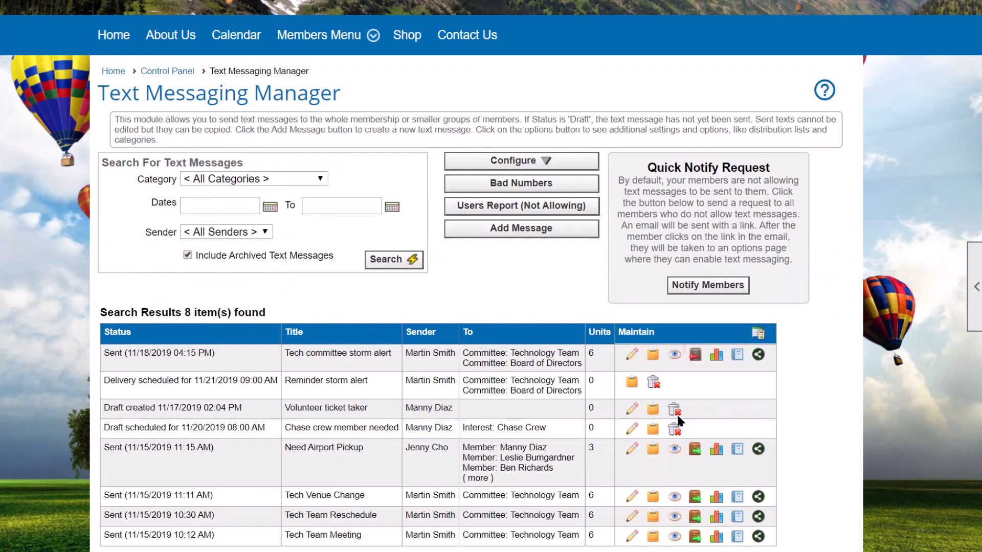
left_click(695, 355)
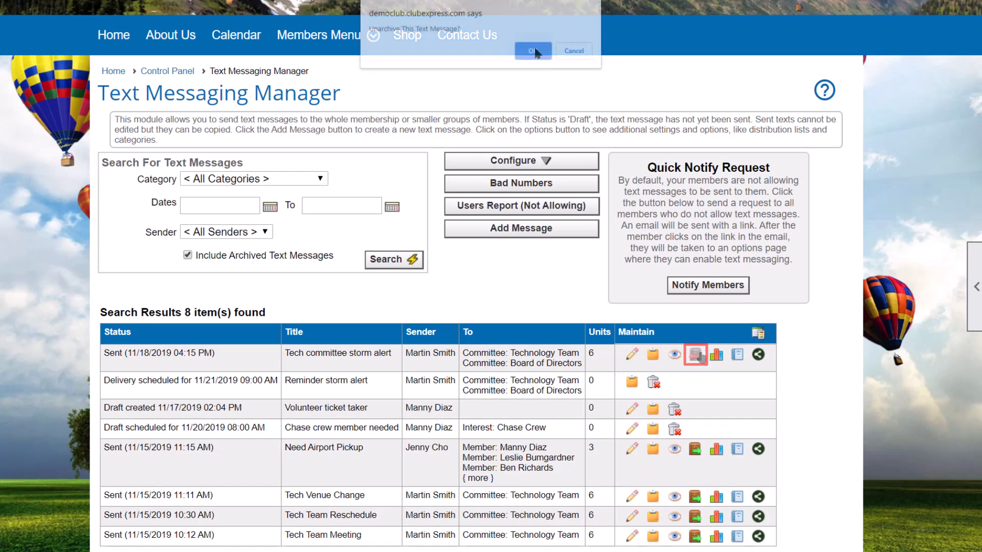
left_click(532, 50)
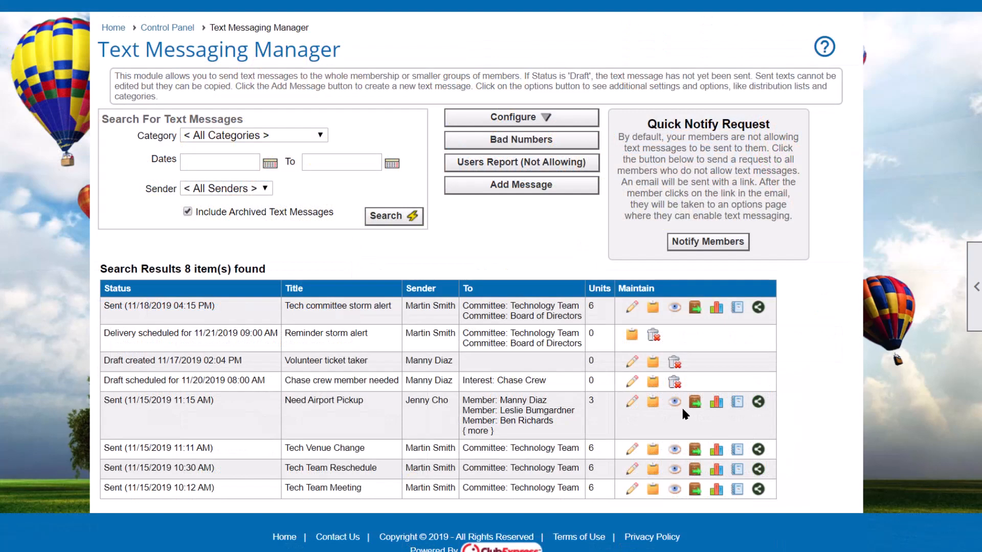
left_click(674, 449)
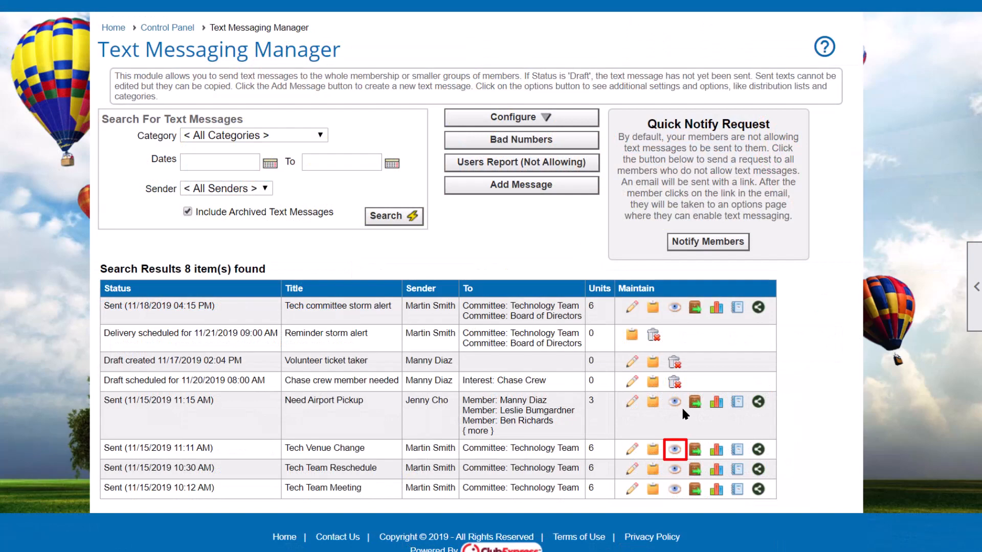
left_click(674, 450)
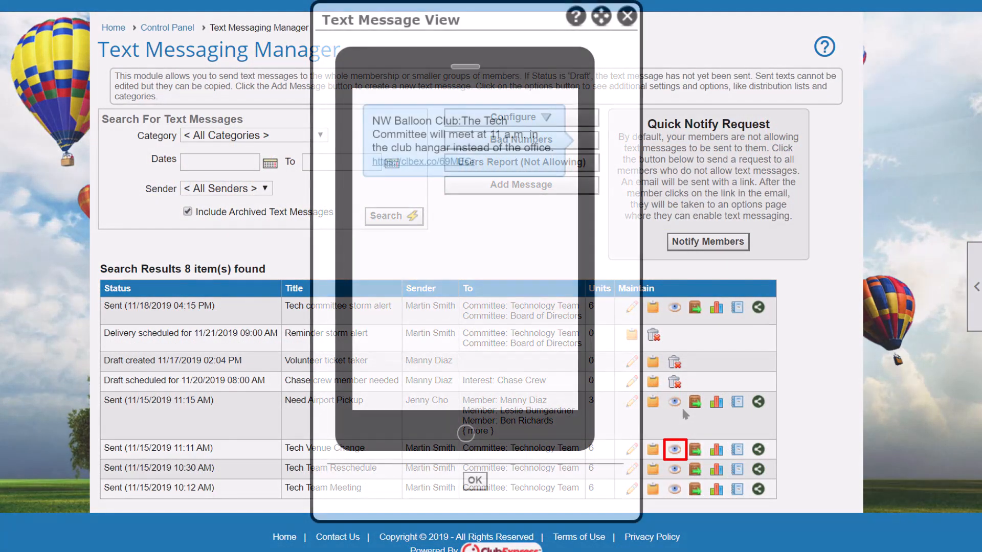
left_click(675, 450)
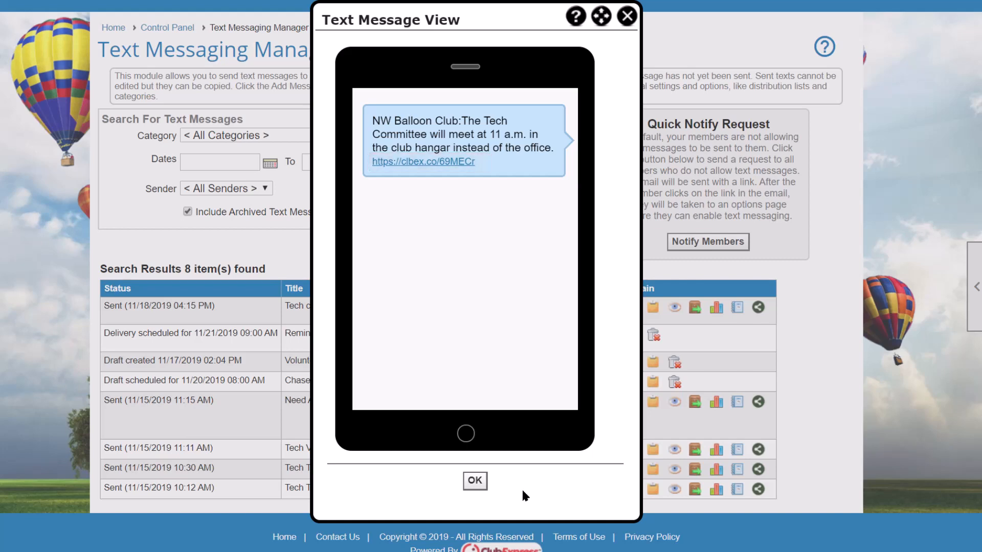
left_click(475, 481)
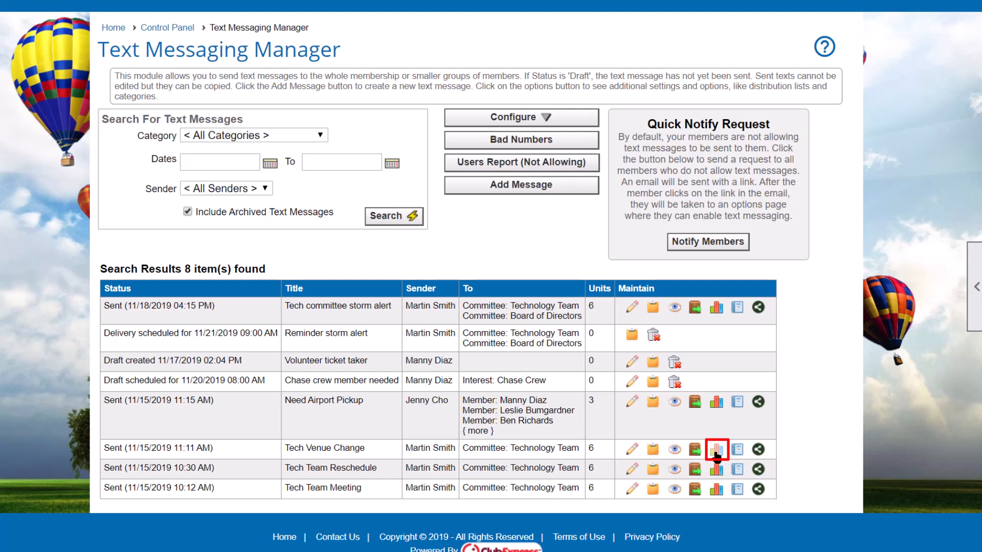
Review Tech Venue Change delivery results (6 sent, 1 not allowed), then open Need Airport Pickup reports
left_click(716, 449)
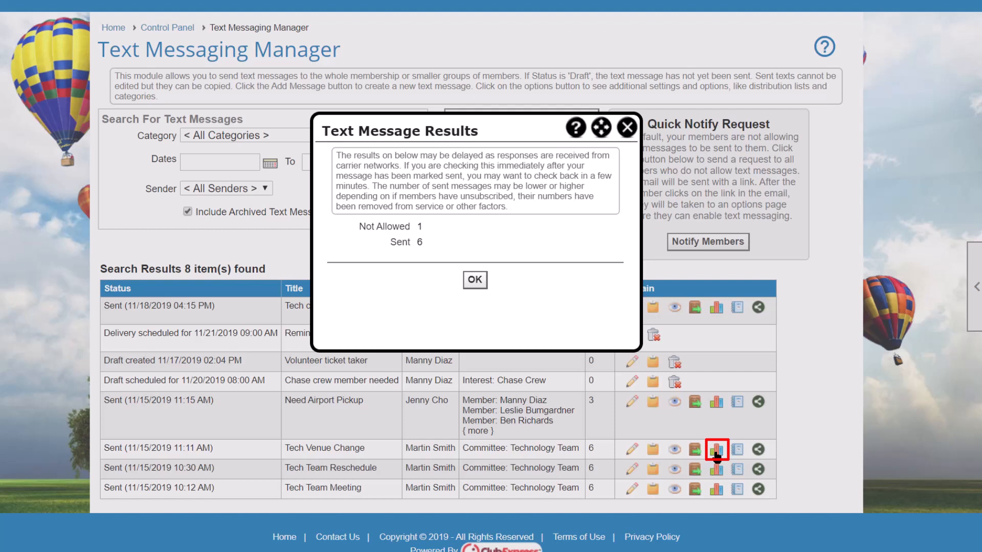
left_click(475, 279)
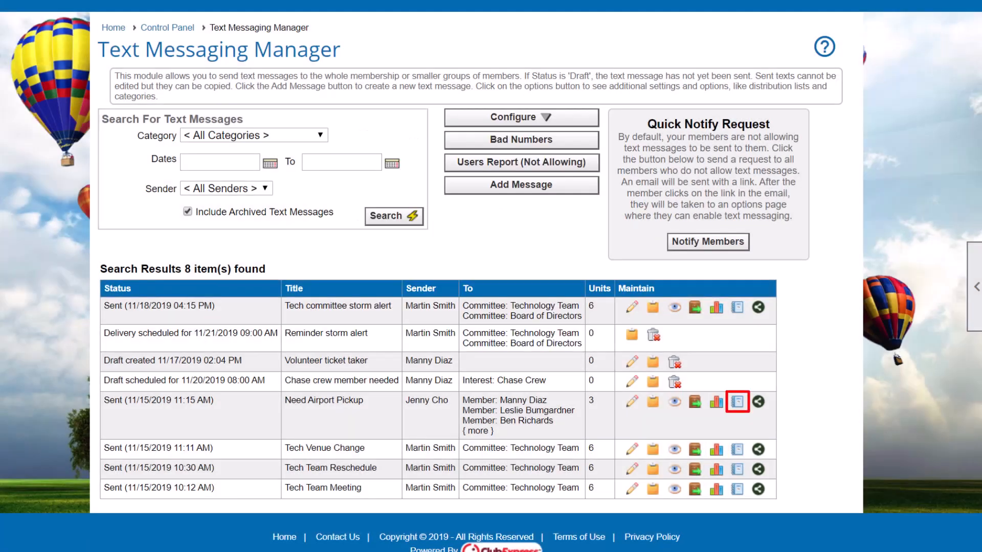
left_click(737, 401)
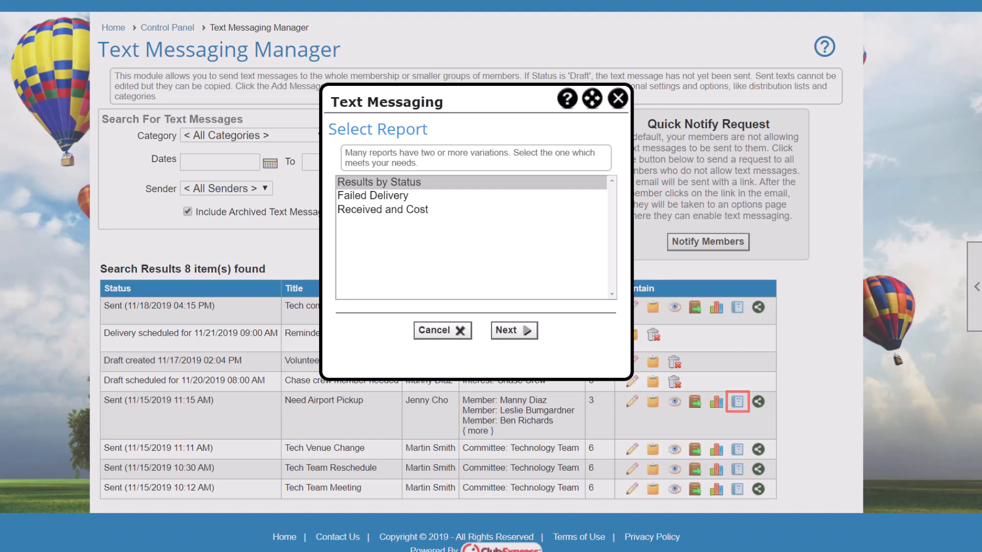
Cancel report selection and review Need Airport Pickup's Facebook/Twitter sharing options
left_click(442, 330)
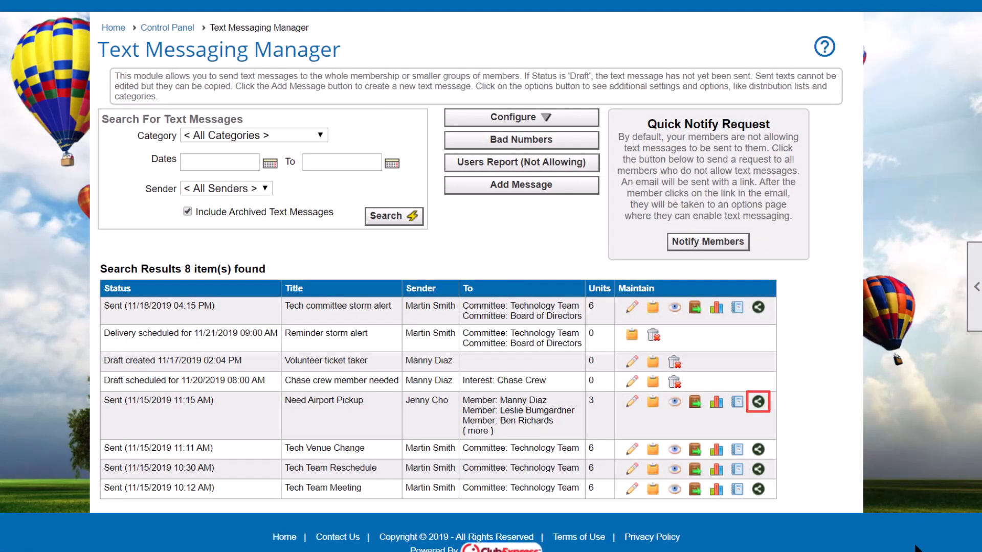
left_click(758, 400)
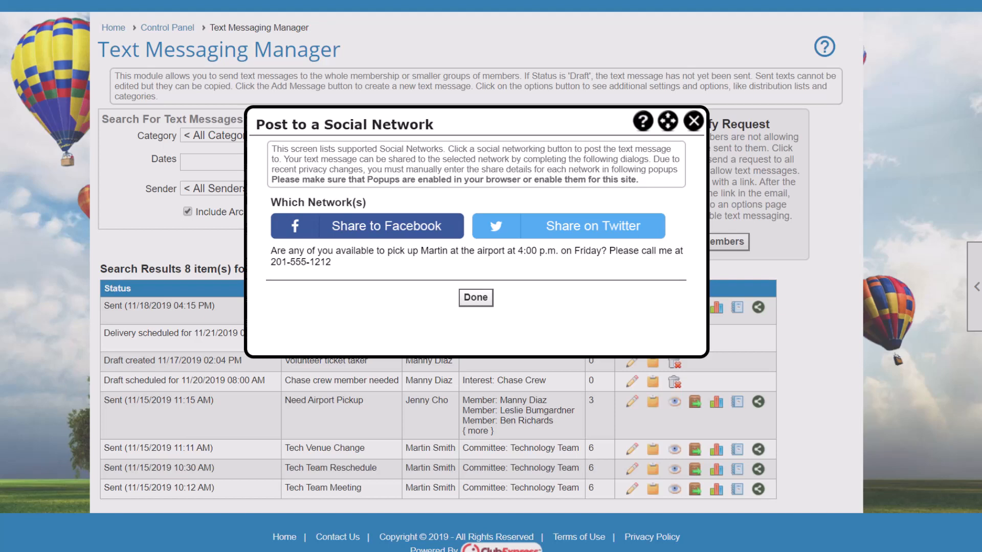
left_click(475, 297)
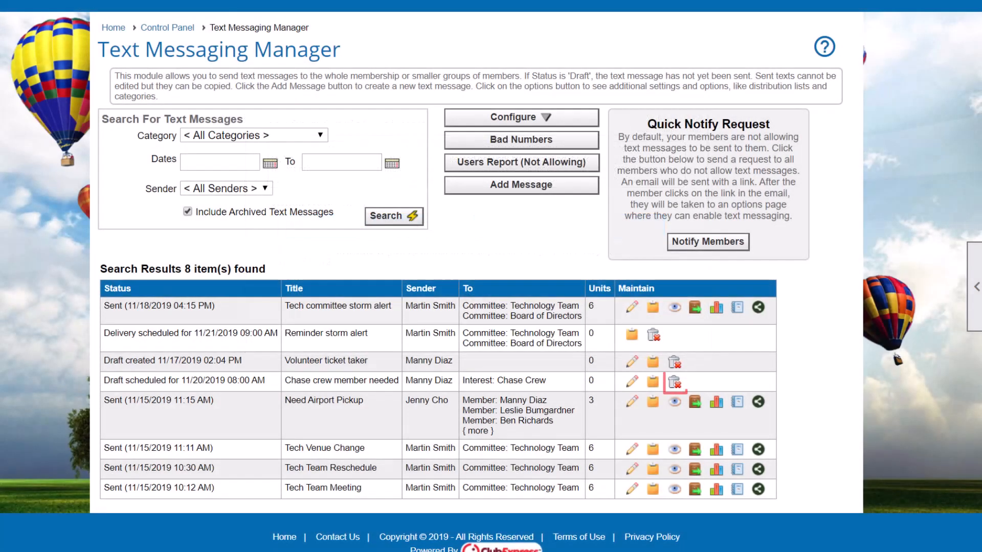
mouse_move(674, 382)
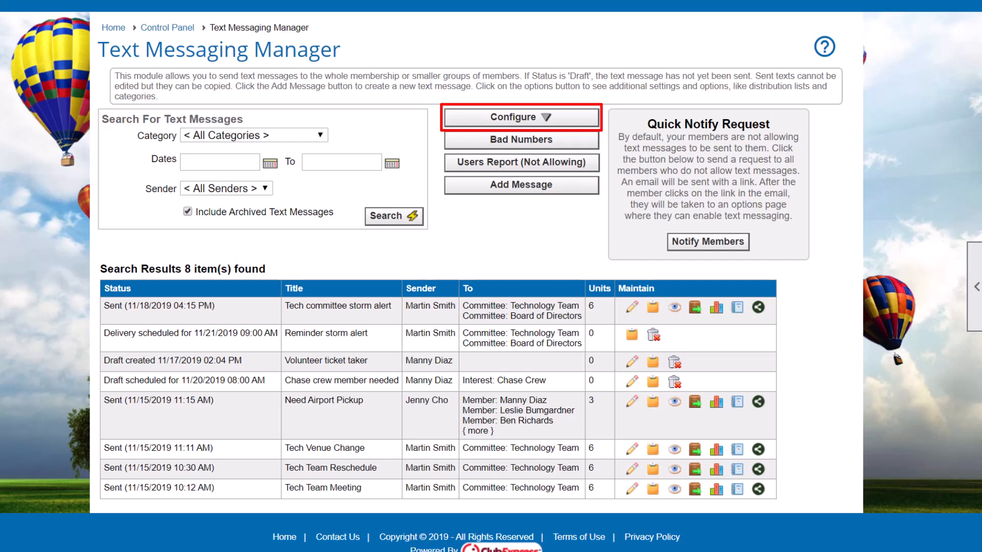
From the Configure dropdown, reach Saved Distribution Lists after glancing at message categories
left_click(521, 117)
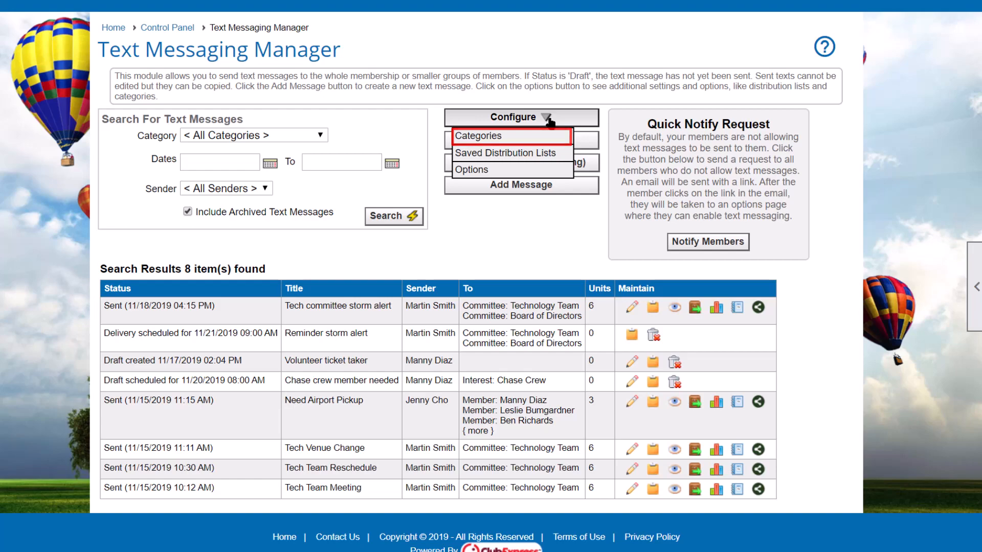
left_click(479, 136)
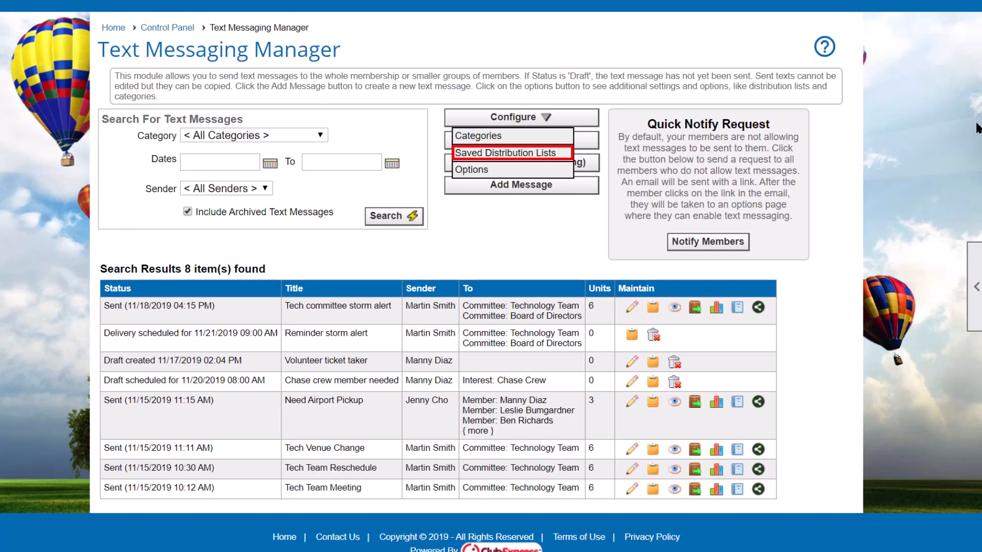
left_click(507, 152)
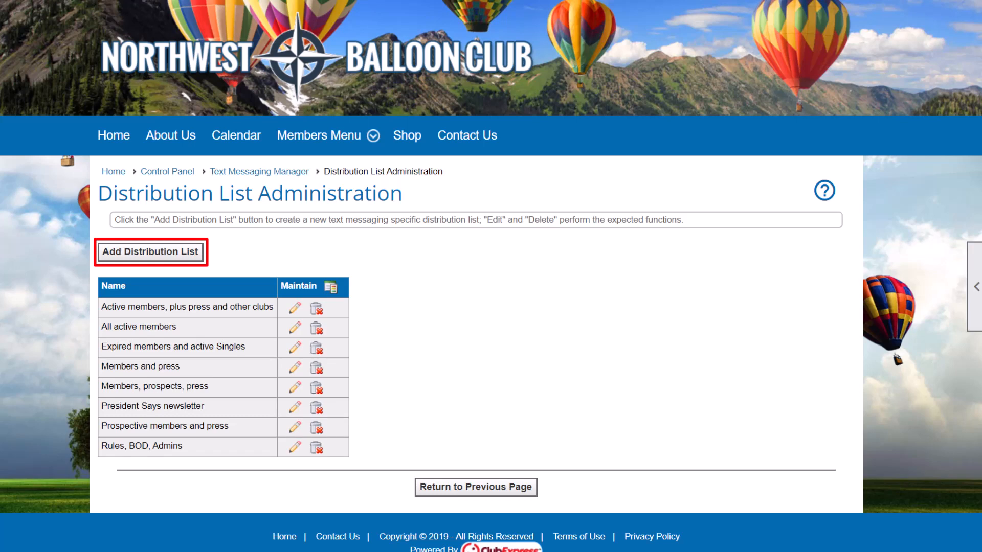
Save a 'Chicago or Gold members' list combining Chicago city residents and Individual Member - Gold
left_click(150, 252)
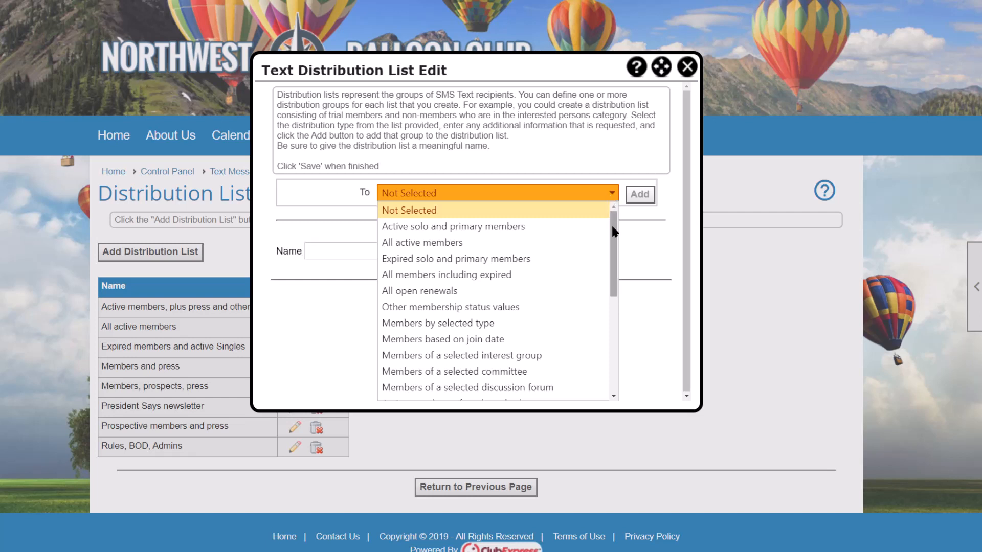
scroll("down", 3)
type("Chic")
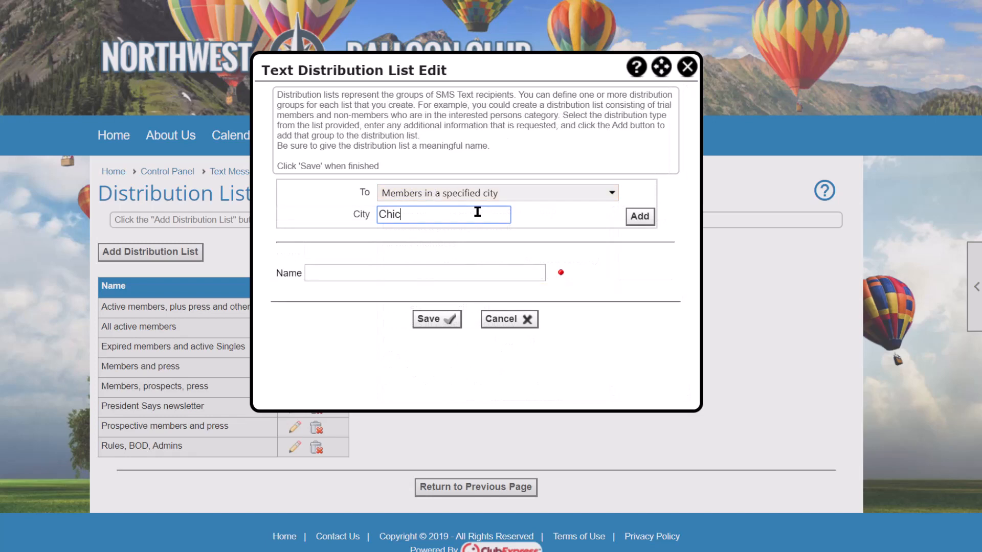
type("ago")
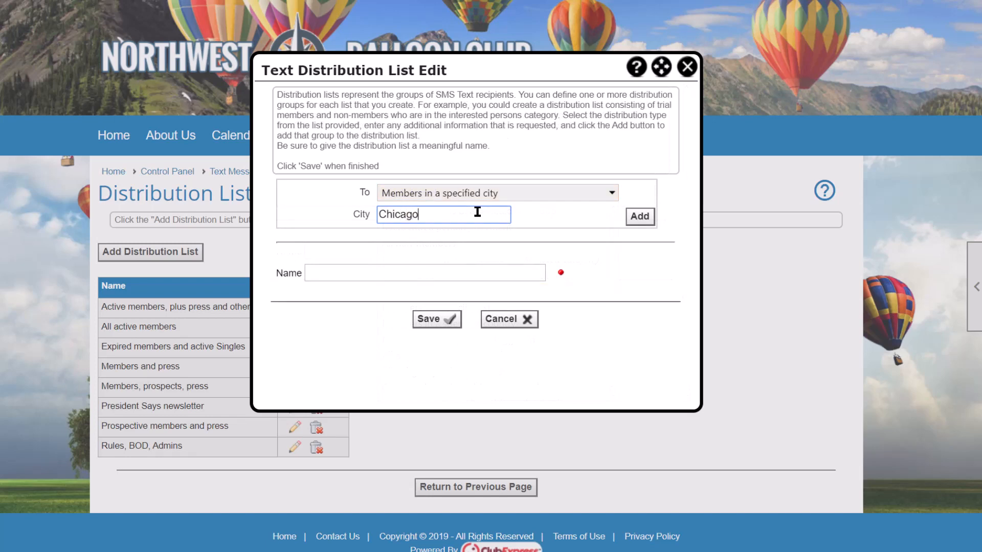
left_click(639, 216)
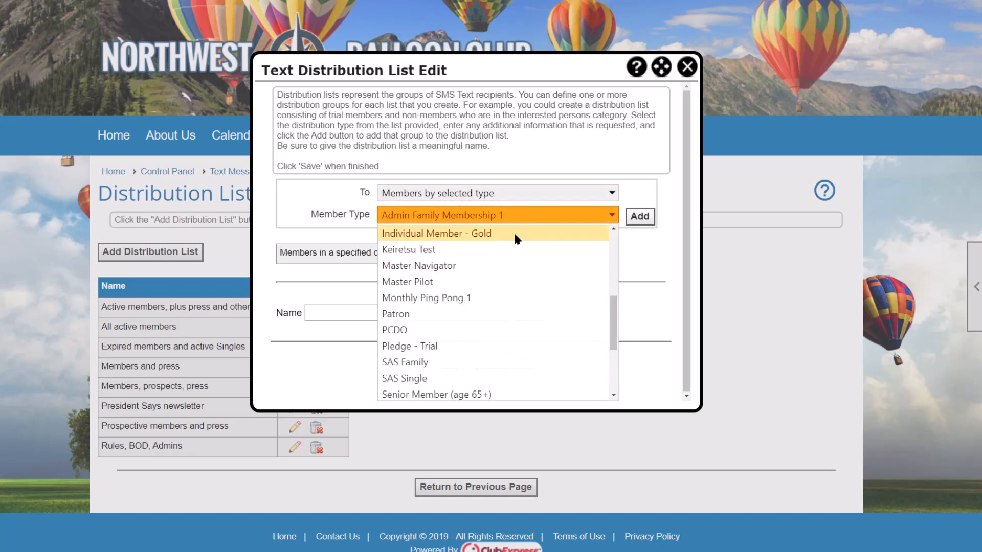
left_click(436, 233)
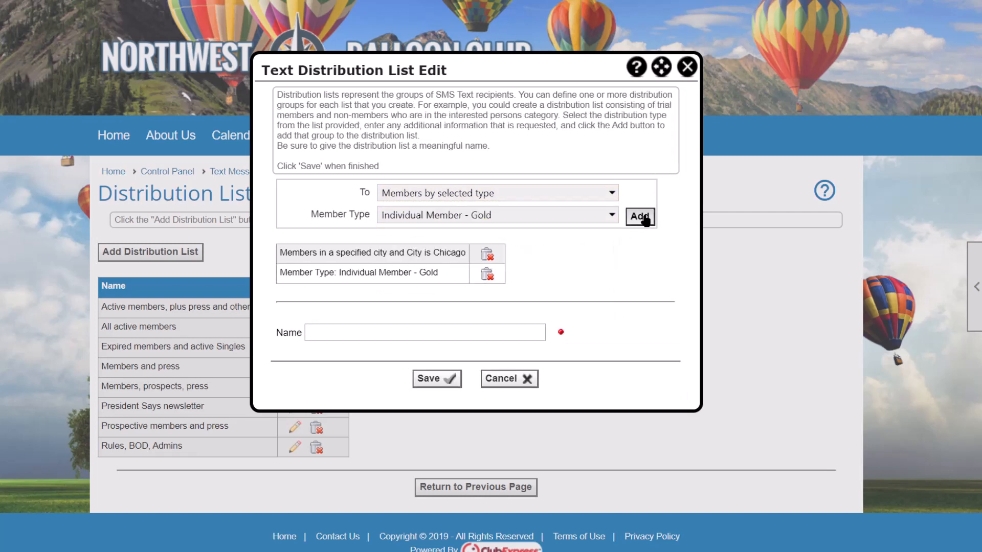
type("Chicago or Gold")
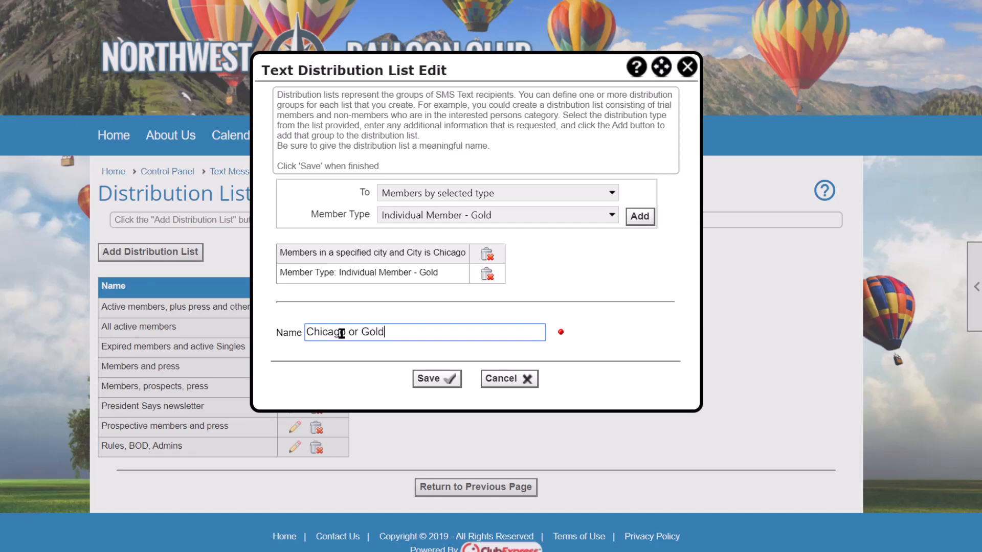
left_click(436, 378)
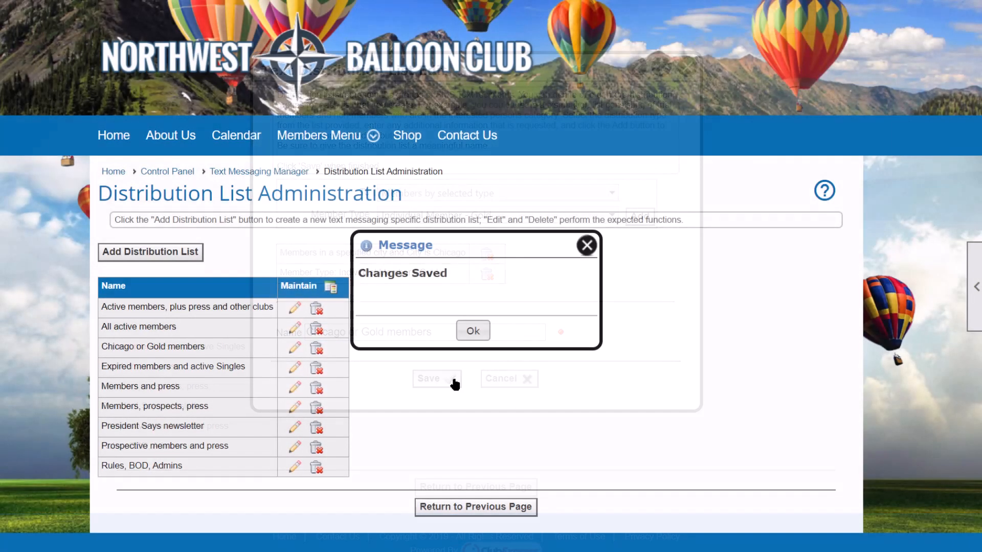
Dismiss the Changes Saved confirmation for the new distribution list
left_click(473, 331)
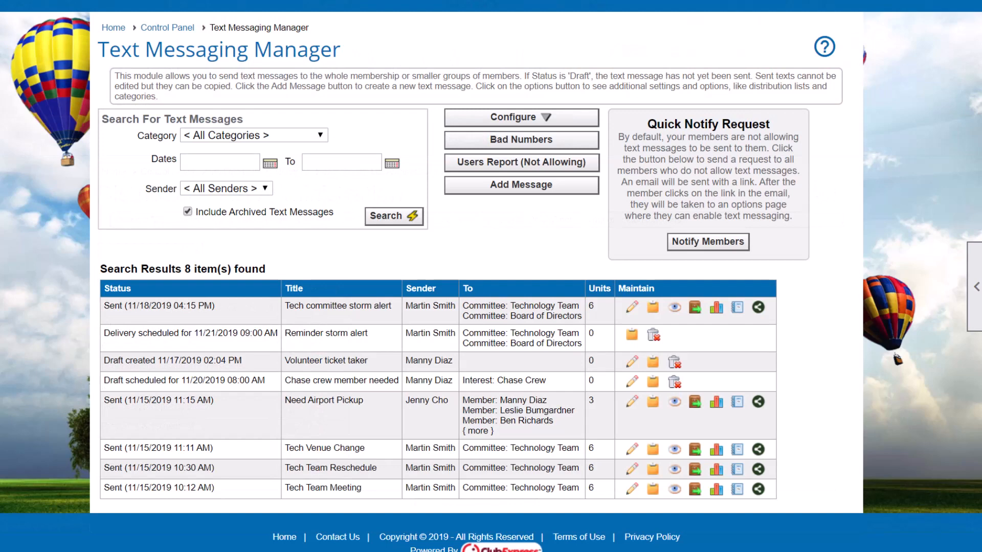
left_click(521, 117)
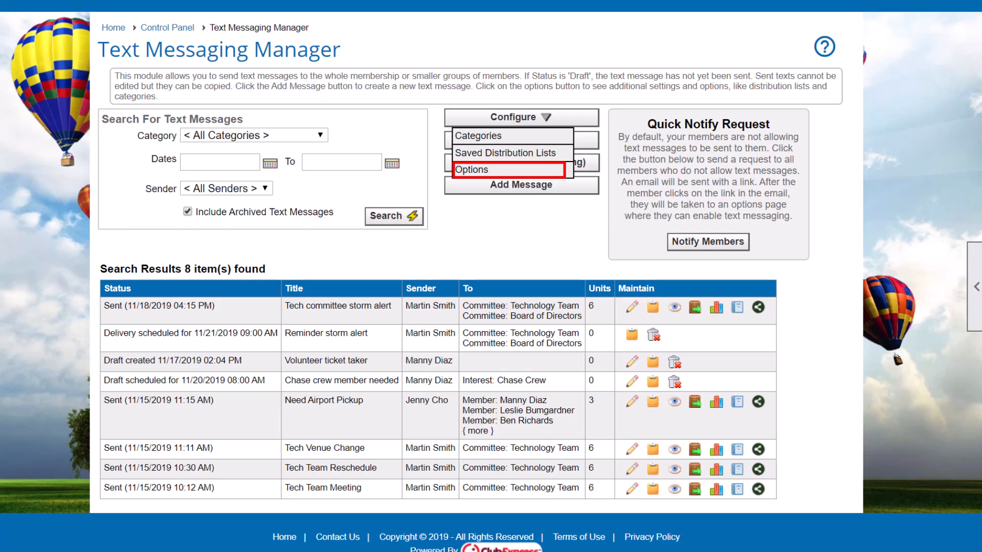
left_click(472, 169)
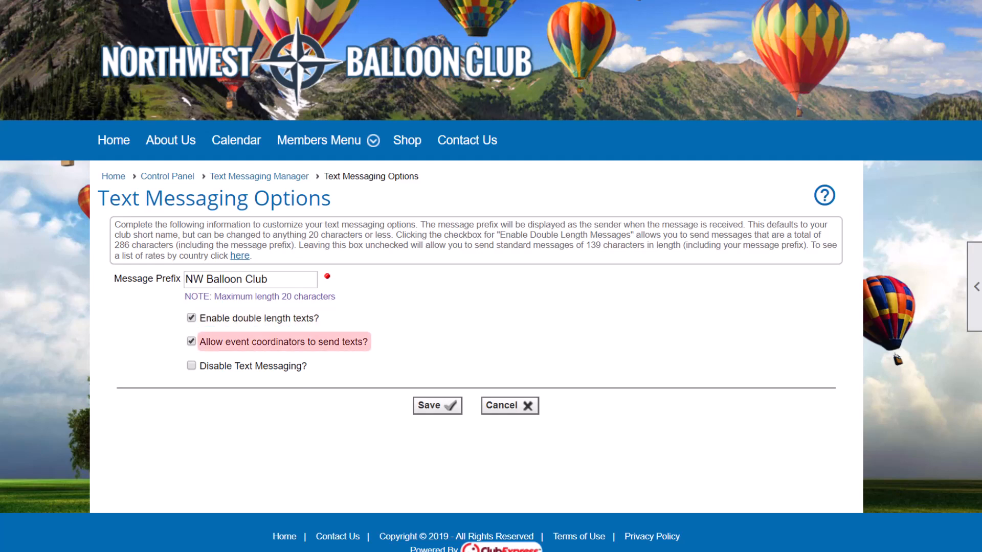
mouse_move(253, 366)
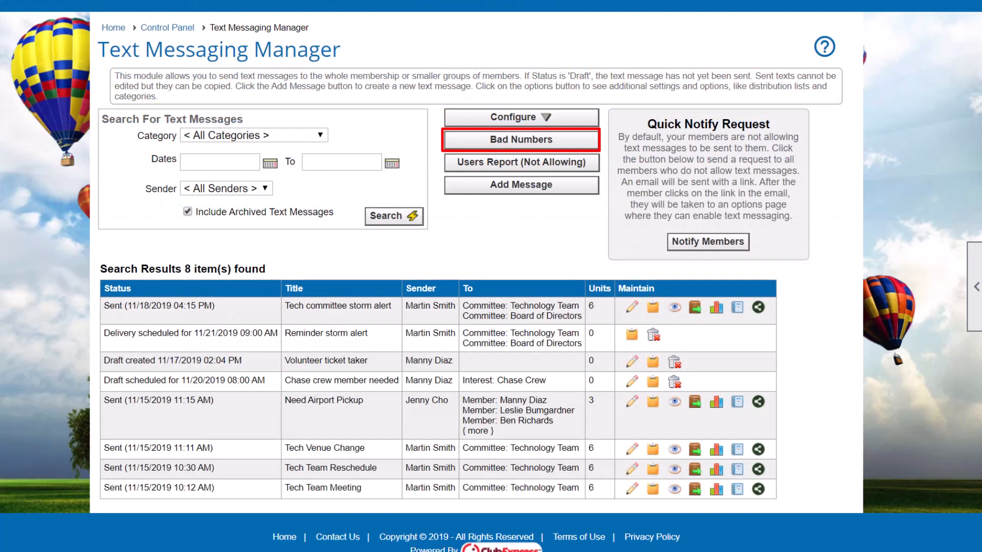
left_click(521, 140)
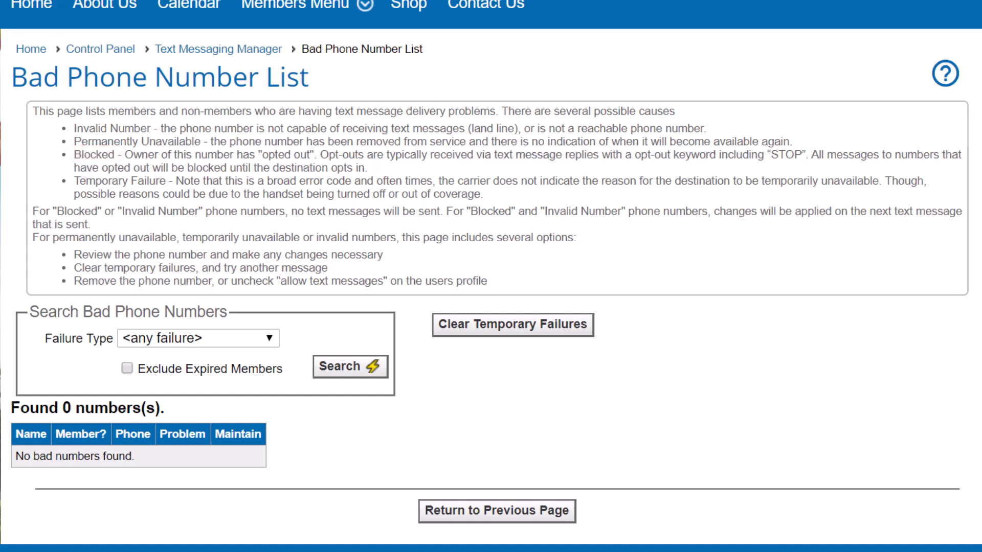
double_click(123, 181)
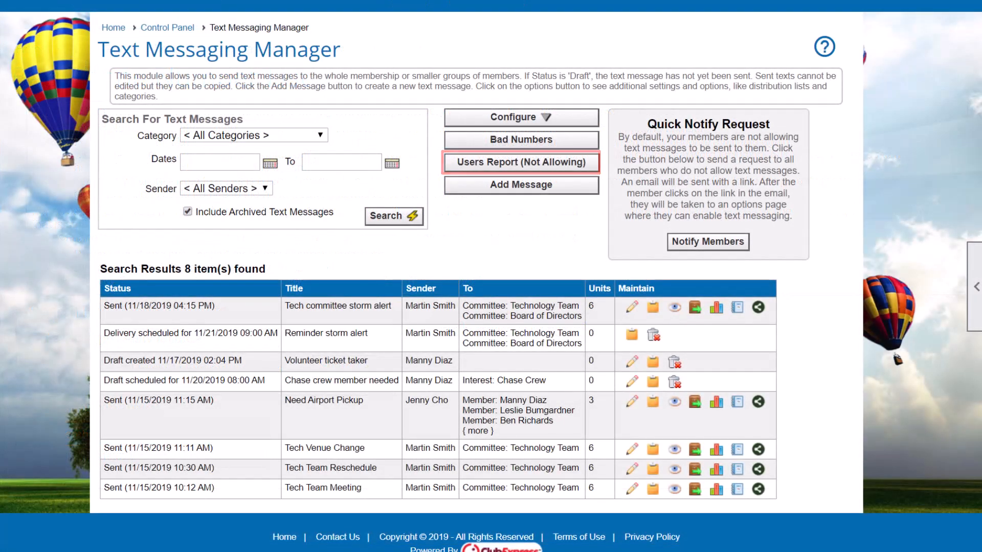
Return to the Control Panel showing the Website tab modules
left_click(521, 162)
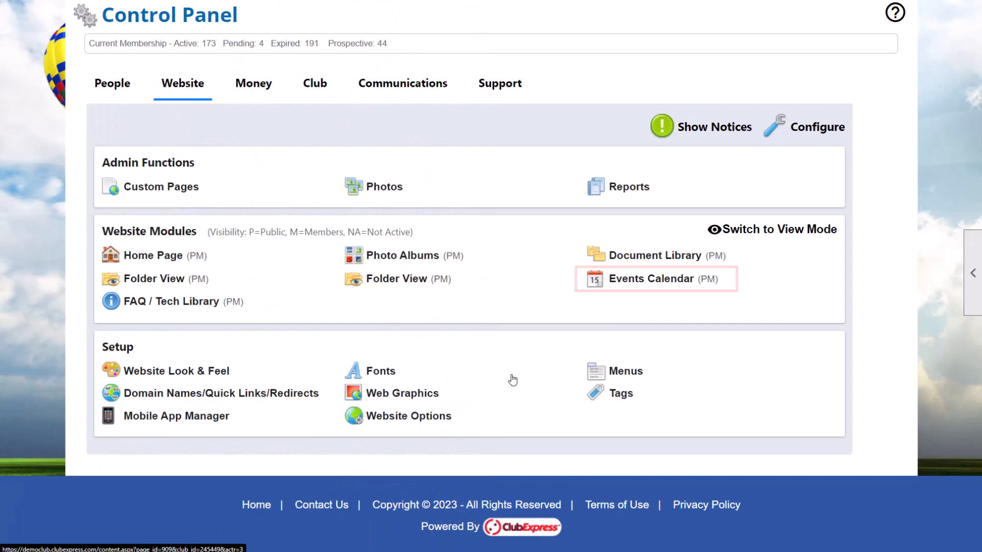
Edit Board Meeting in Events Calendar, open its Text Messaging, and add a new message
left_click(651, 279)
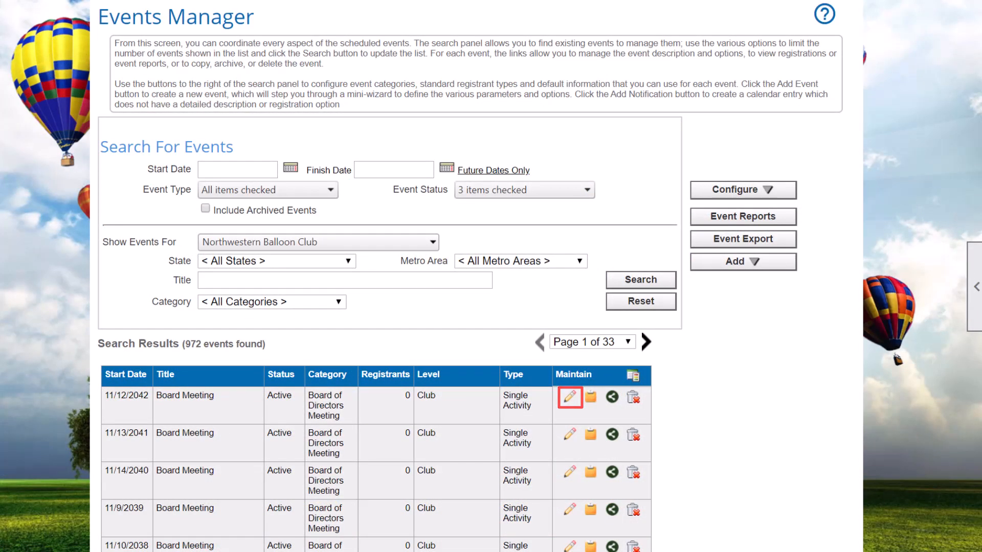
left_click(569, 397)
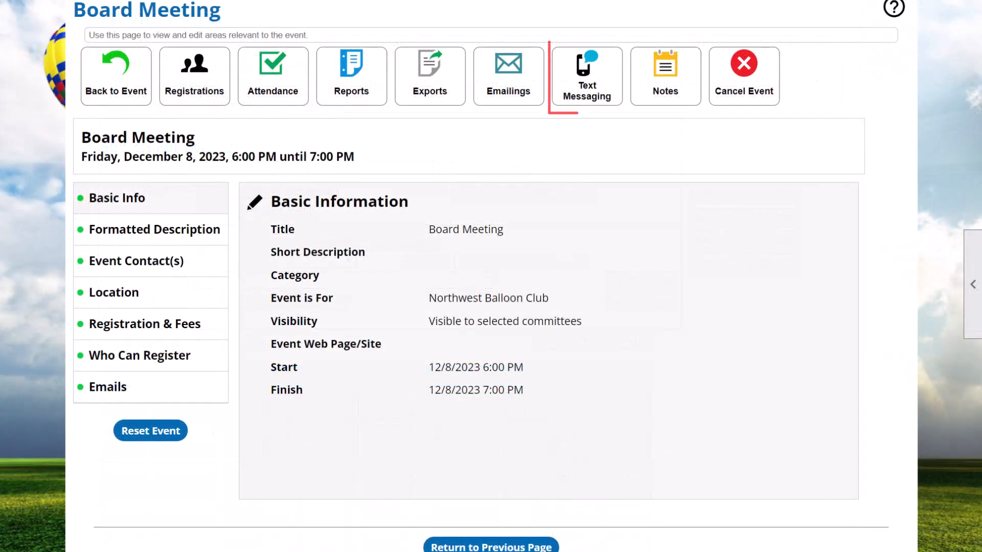
left_click(586, 76)
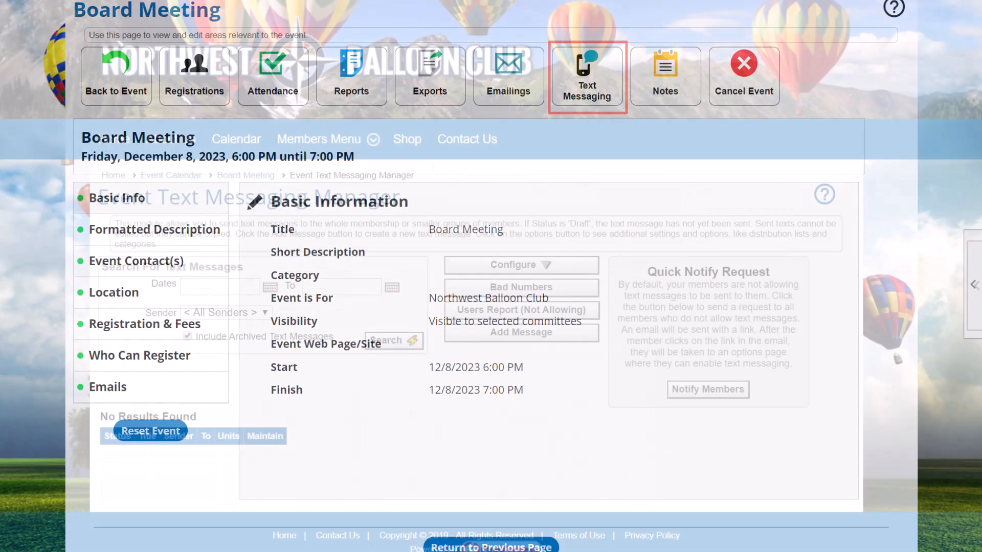
left_click(587, 77)
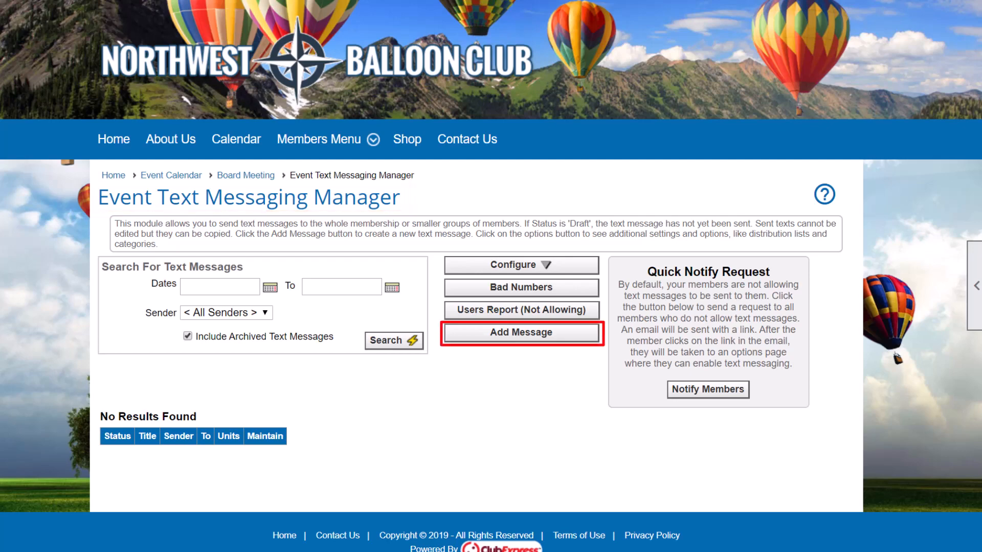
left_click(521, 333)
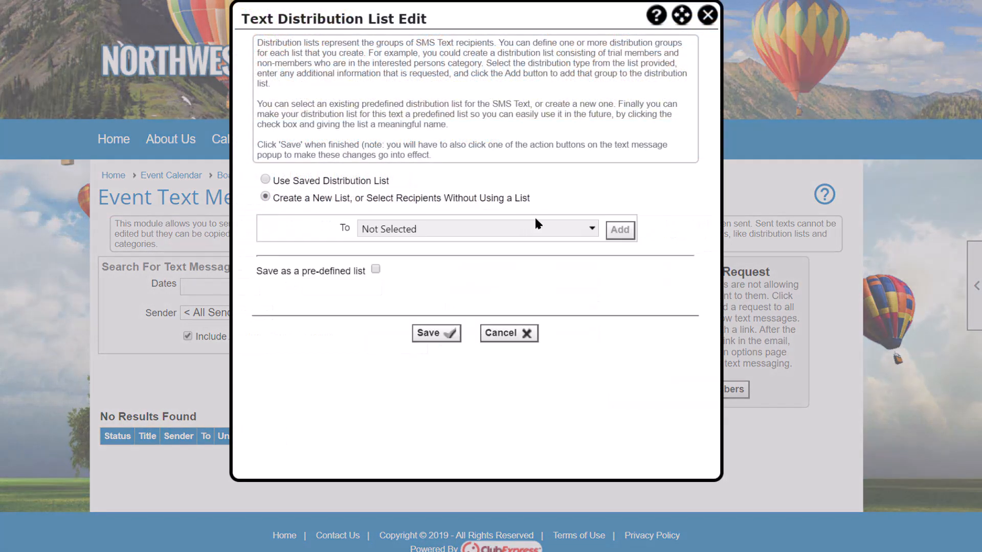